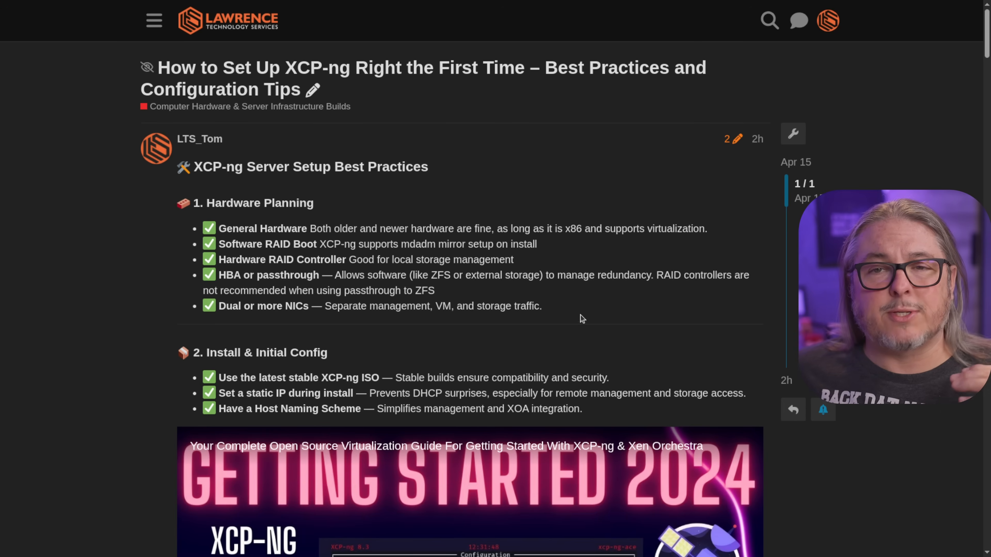
mouse_move(571, 324)
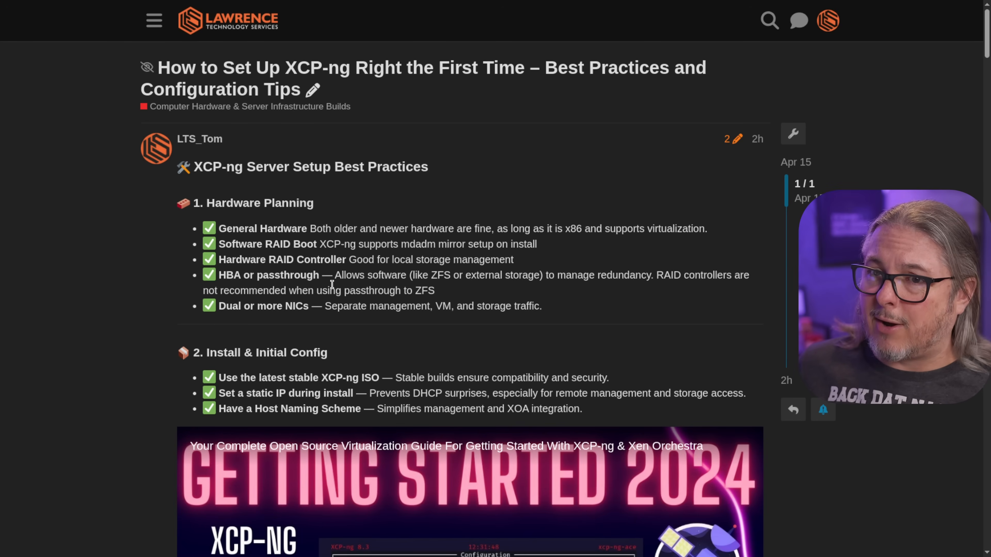
mouse_move(411, 337)
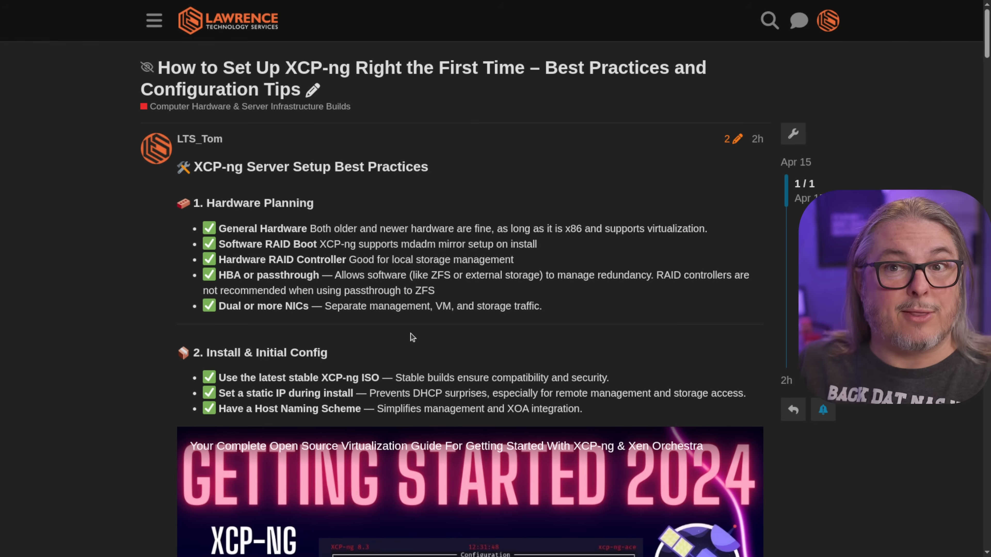
mouse_move(518, 262)
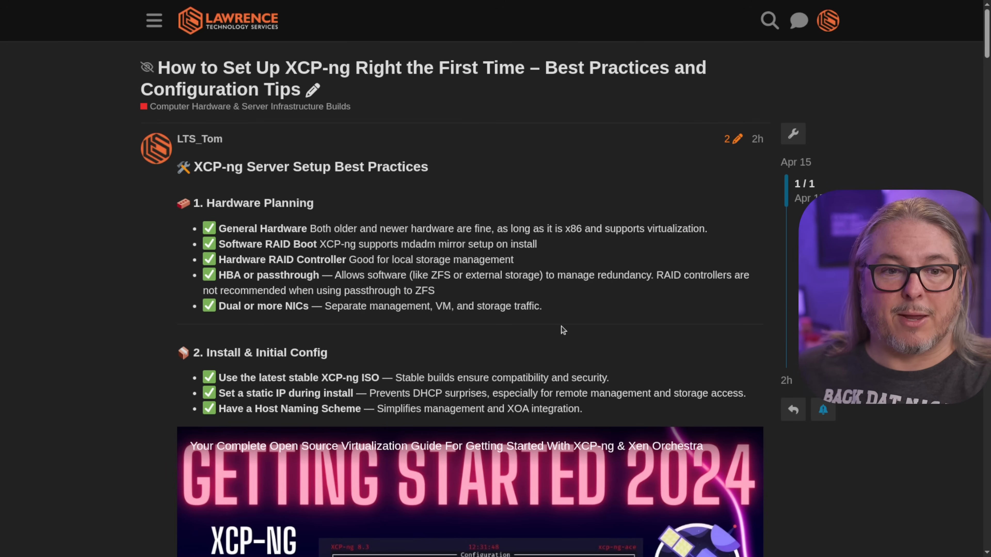
Scroll down until the Getting Started 2024 XCP-ng video is mostly visible below the install checklist
scroll(down, 3)
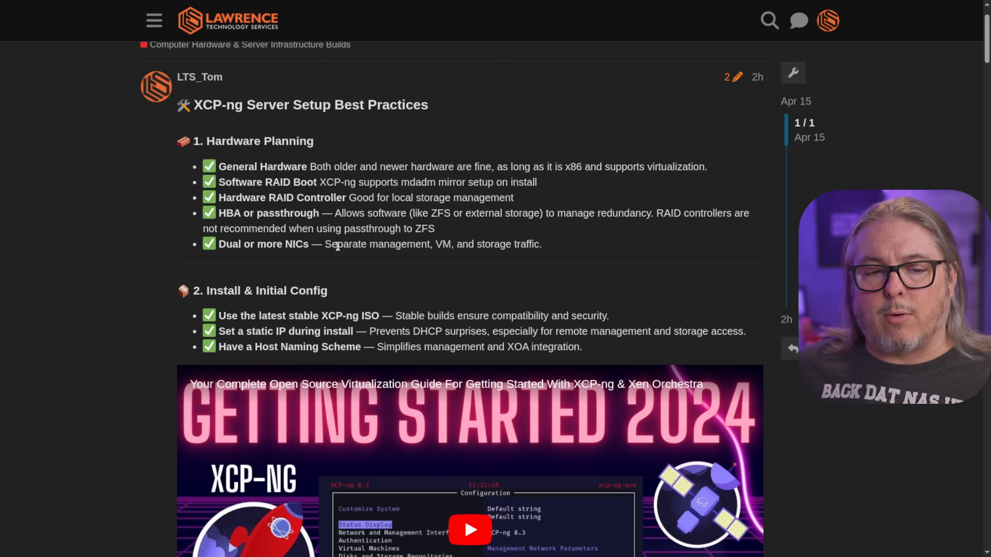
mouse_move(268, 256)
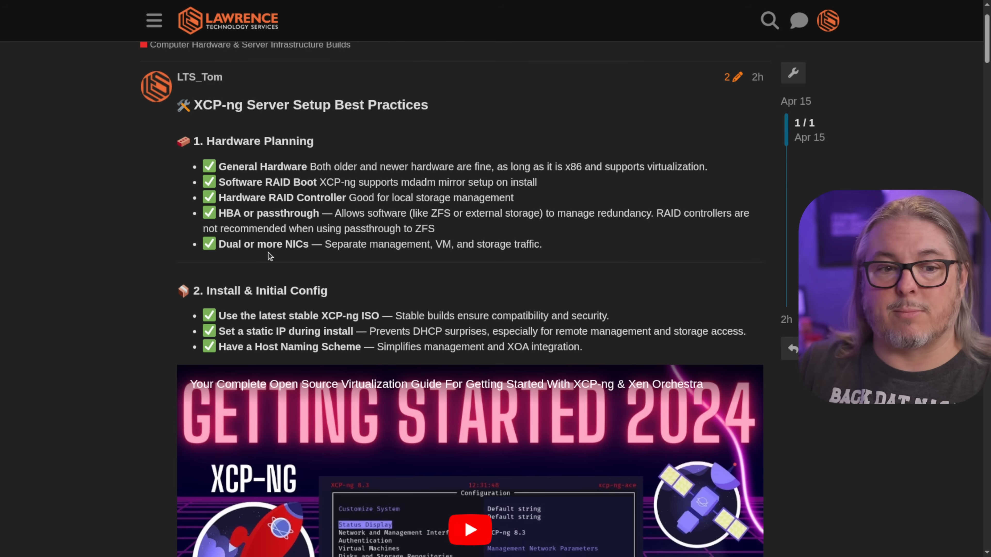
scroll(down, 3)
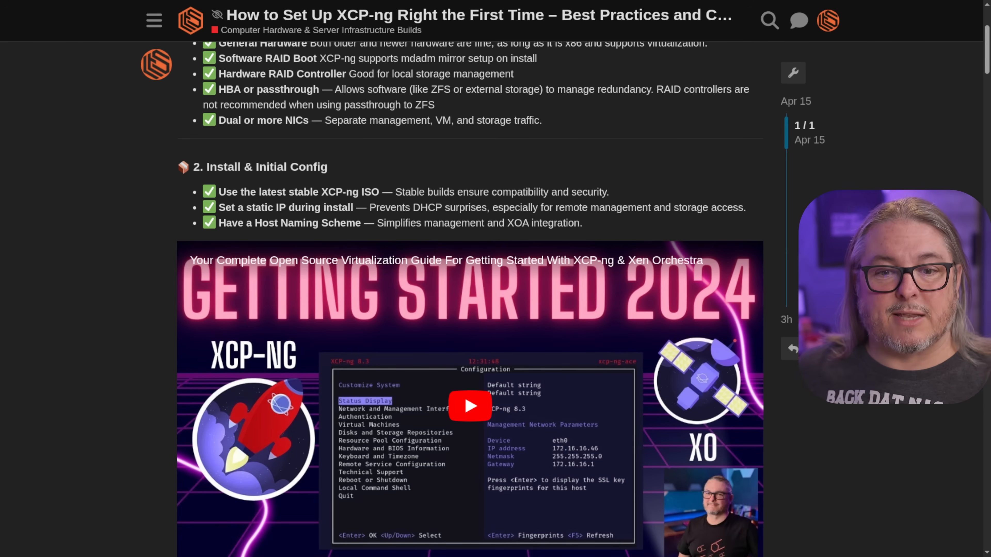
Scroll past the Build XO From Sources video to the 3. Security and 4. Storage Setup sections
scroll(down, 3)
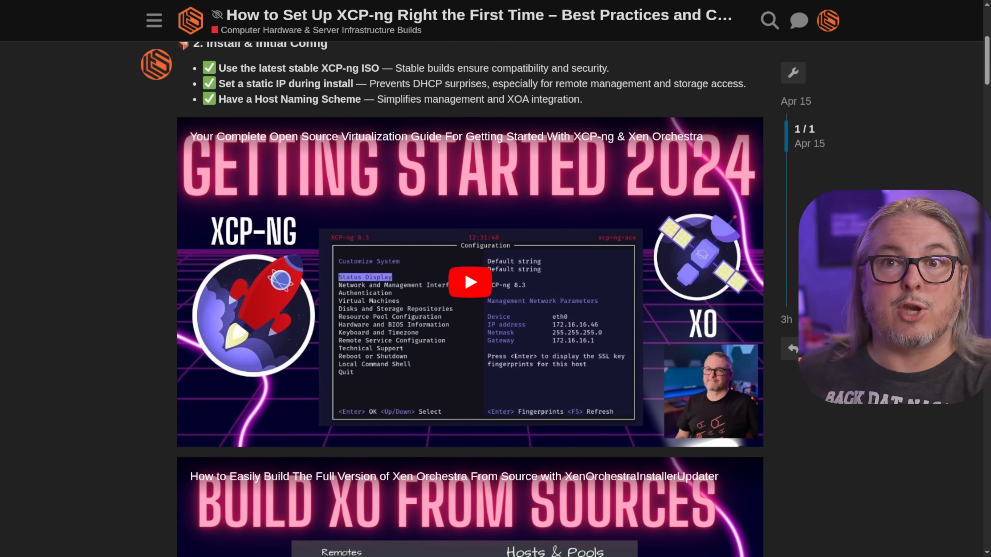
scroll(down, 3)
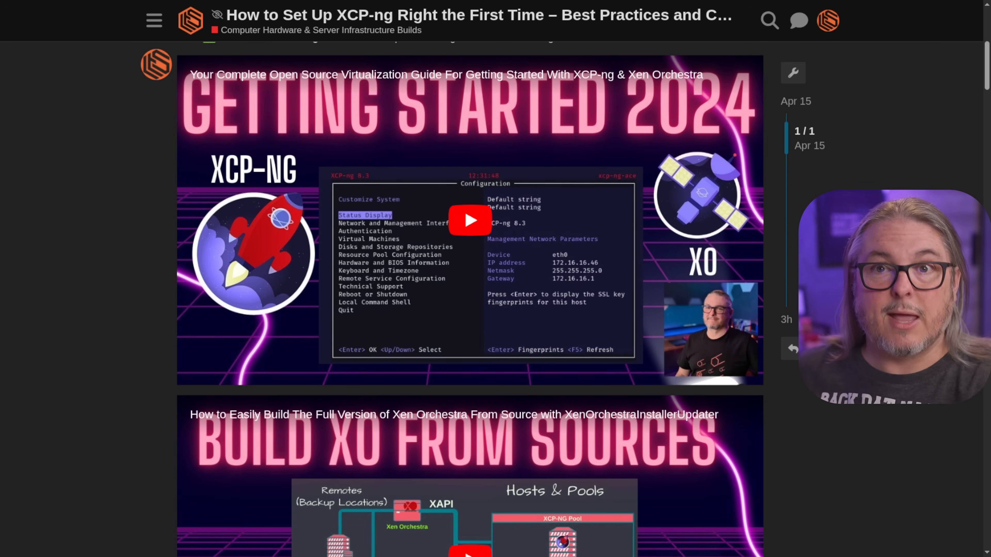
scroll(down, 3)
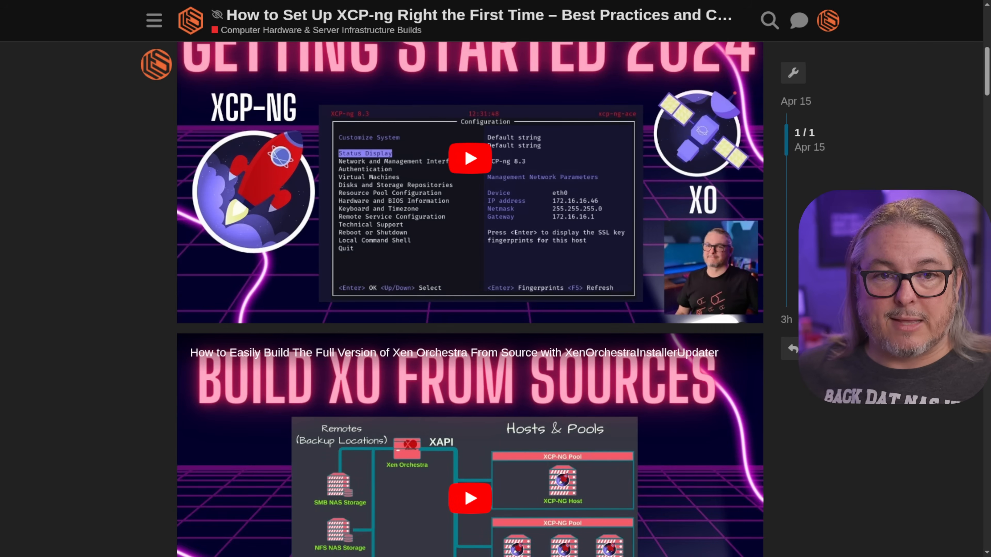
scroll(down, 3)
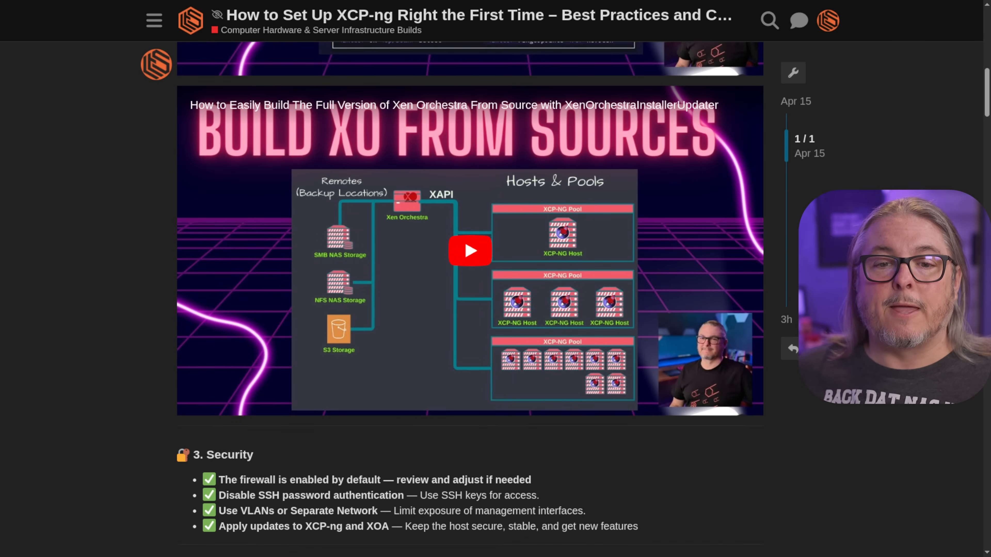
scroll(down, 3)
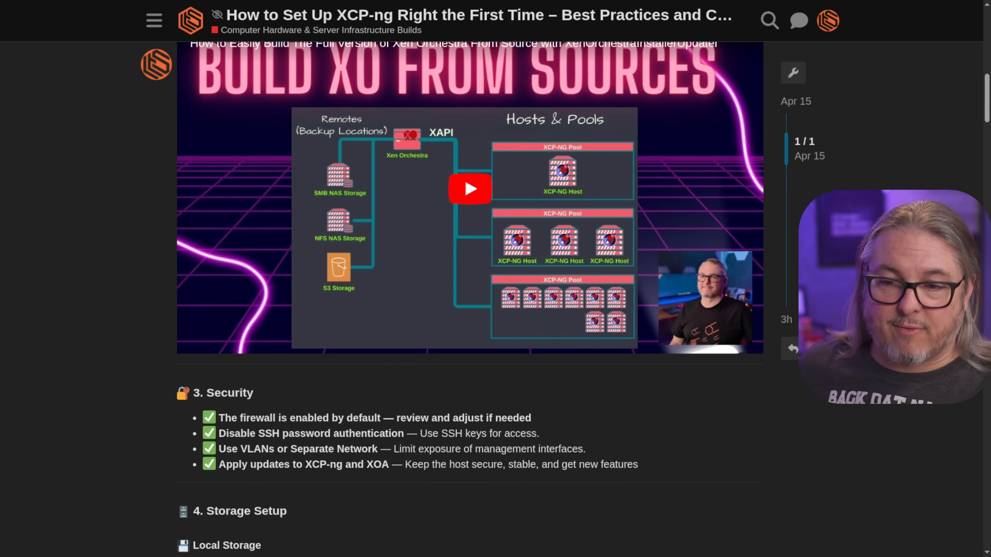
scroll(down, 3)
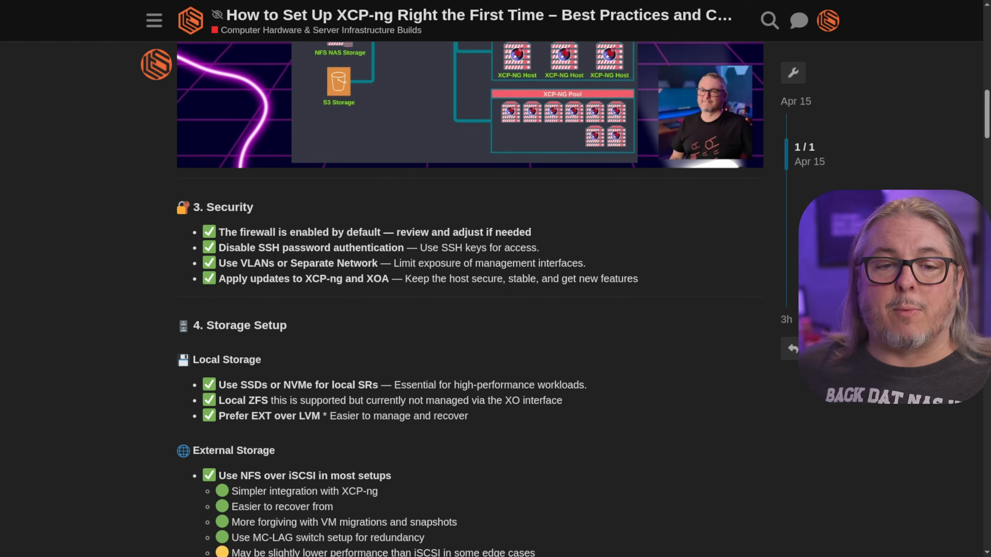
Scroll slightly so the External Storage bullets including iSCSI and Hyper Converged show
scroll(down, 3)
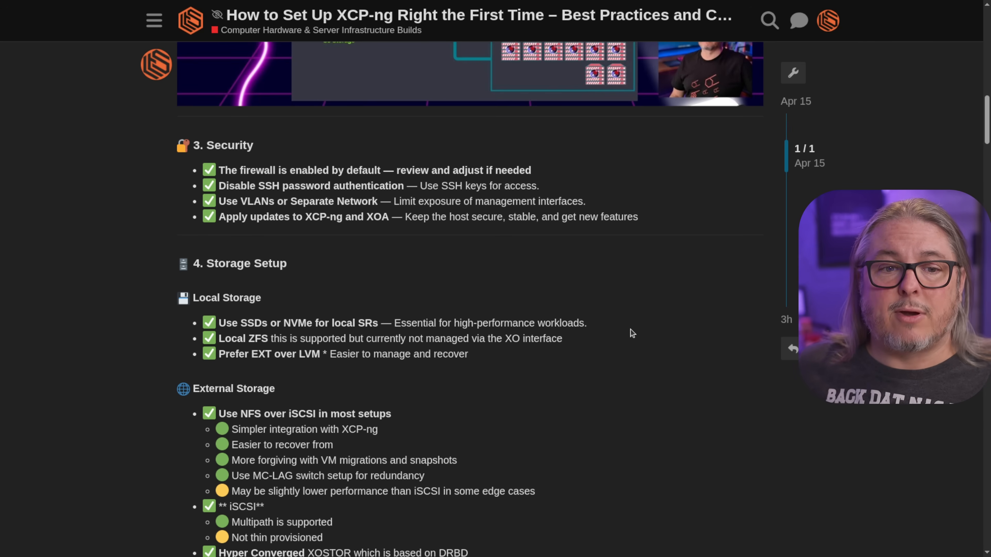
mouse_move(423, 228)
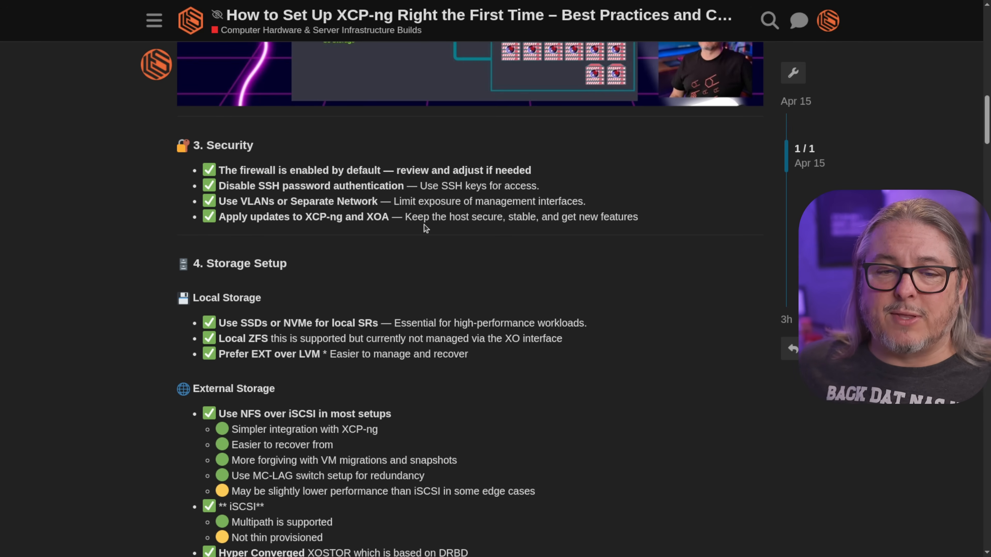
mouse_move(478, 240)
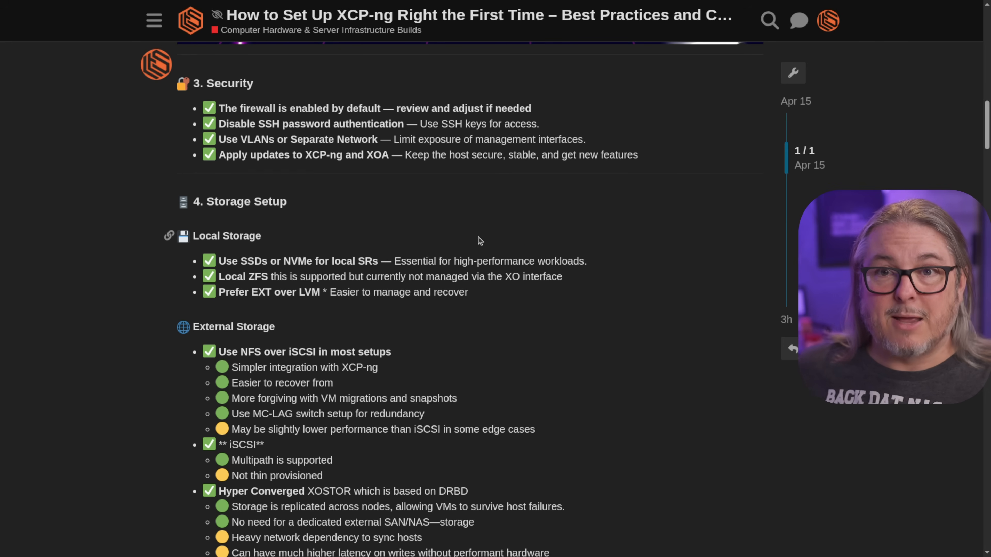
Scroll so Storage Setup tops the view with the XCP-NG Storage video thumbnail appearing below
scroll(down, 3)
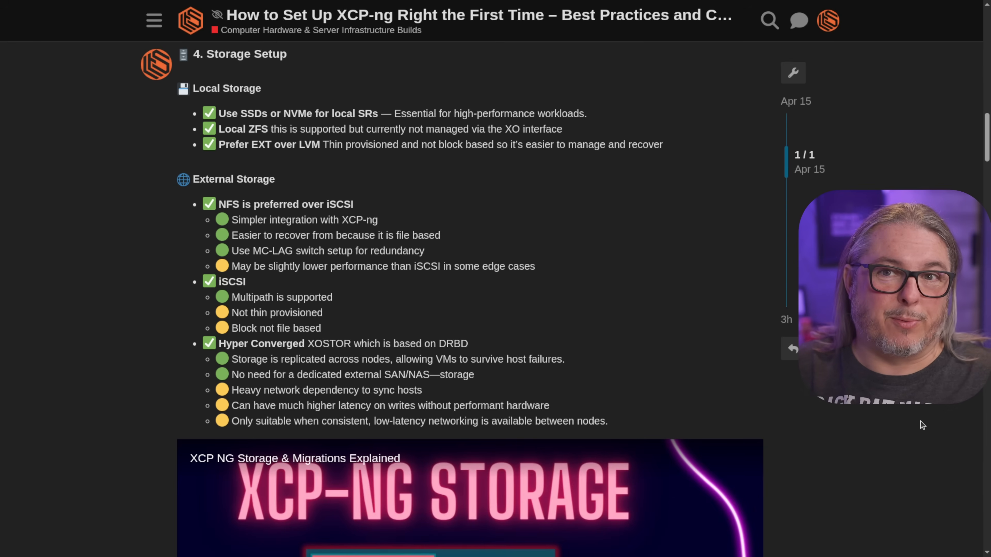
mouse_move(361, 186)
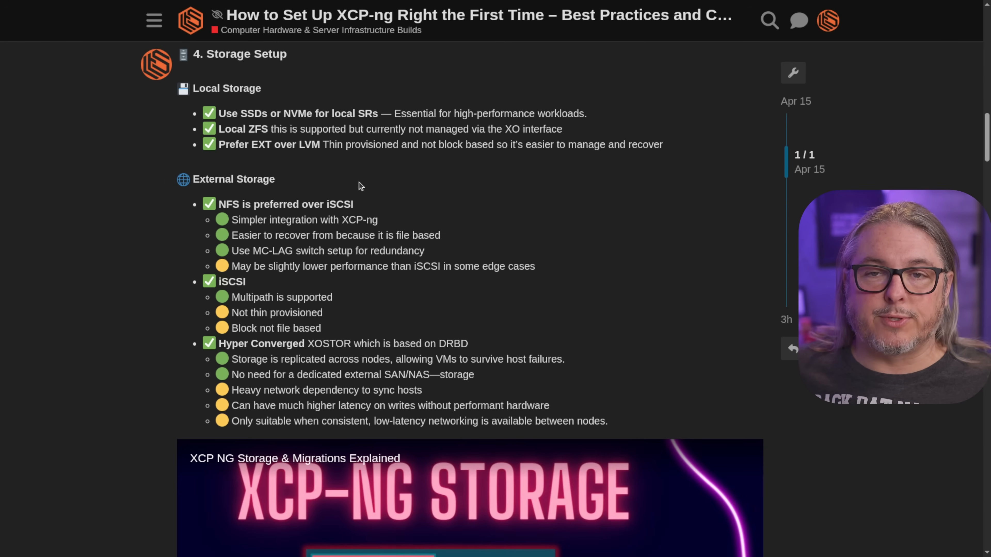
mouse_move(484, 175)
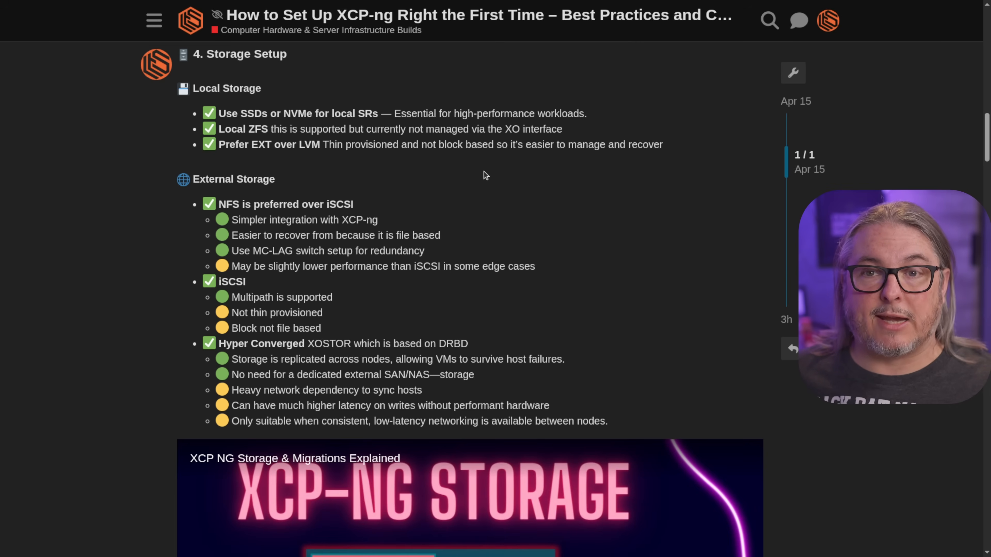
mouse_move(236, 158)
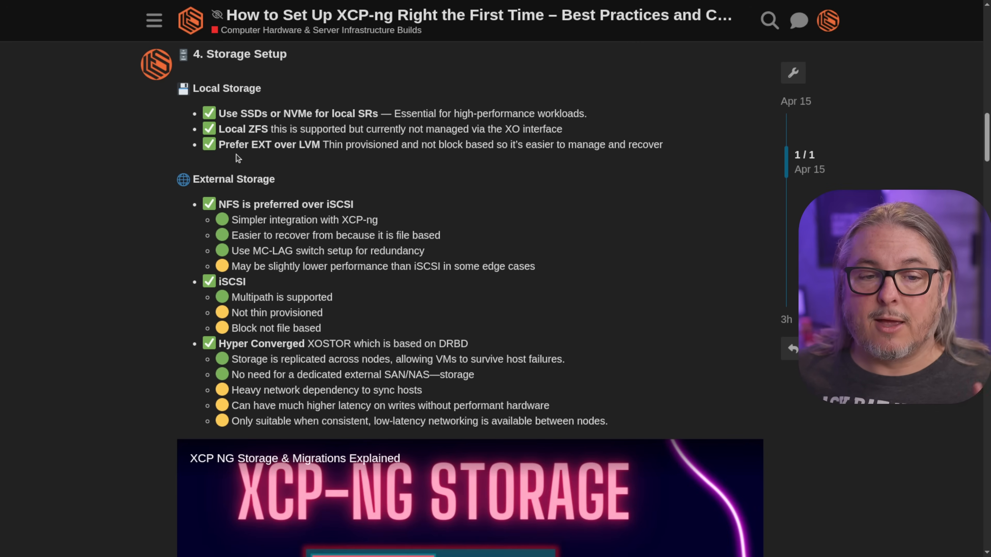
mouse_move(345, 156)
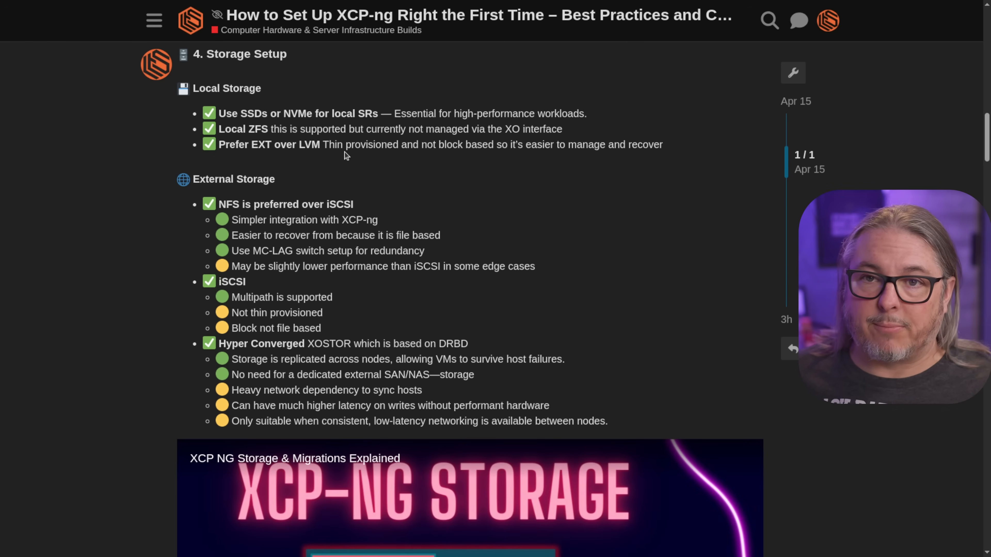
mouse_move(512, 246)
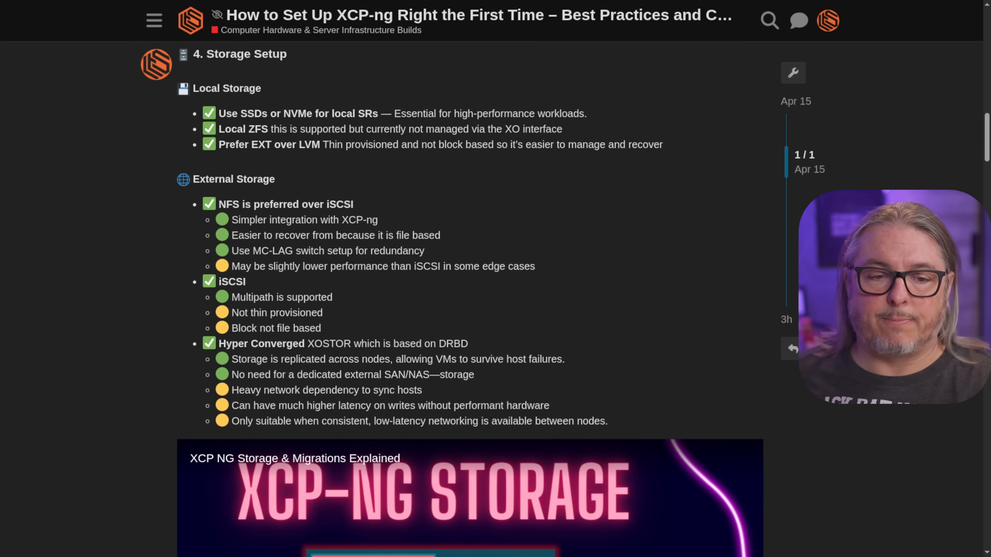
Scroll until the External Storage heading tops the view, revealing more of the XCP-NG Storage video
scroll(down, 3)
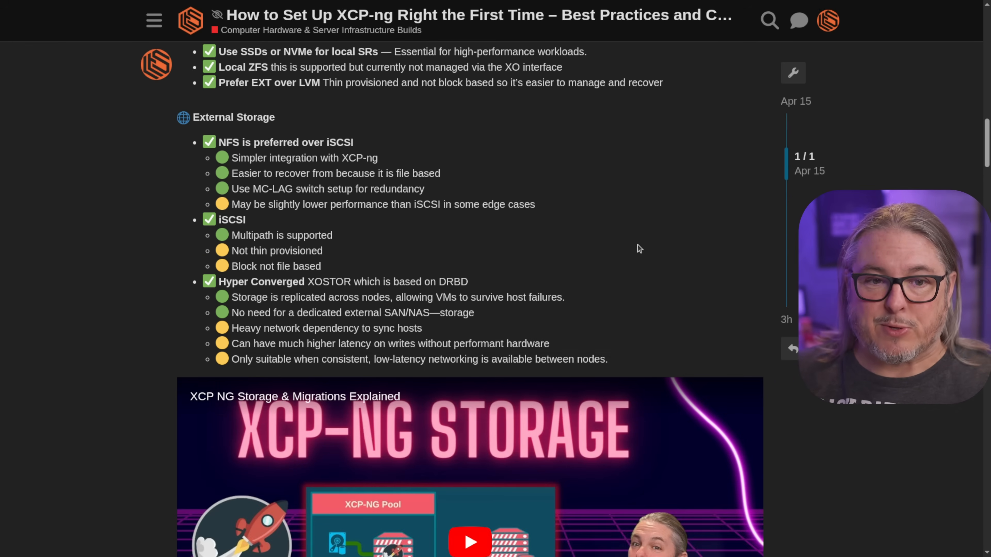
mouse_move(281, 188)
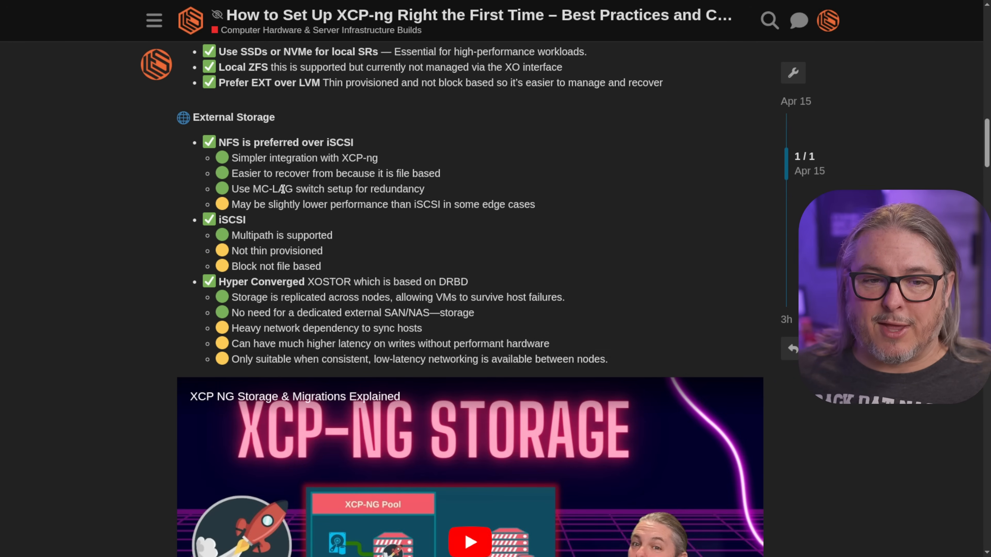
mouse_move(277, 186)
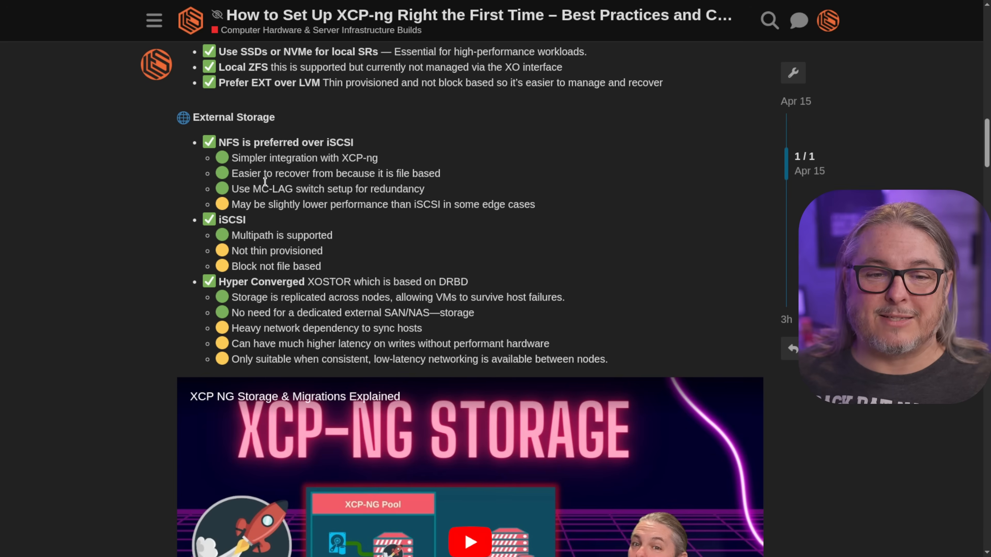
mouse_move(450, 219)
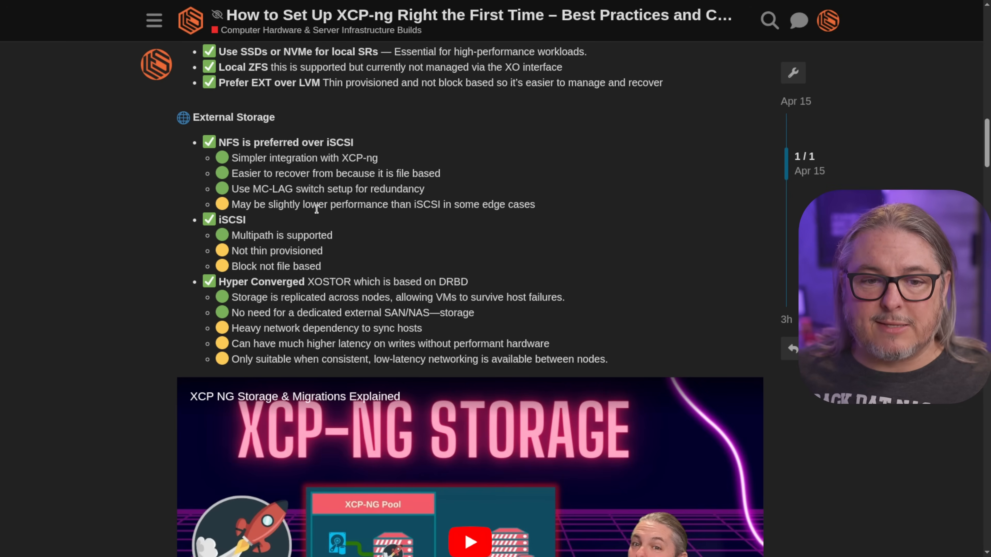
mouse_move(466, 216)
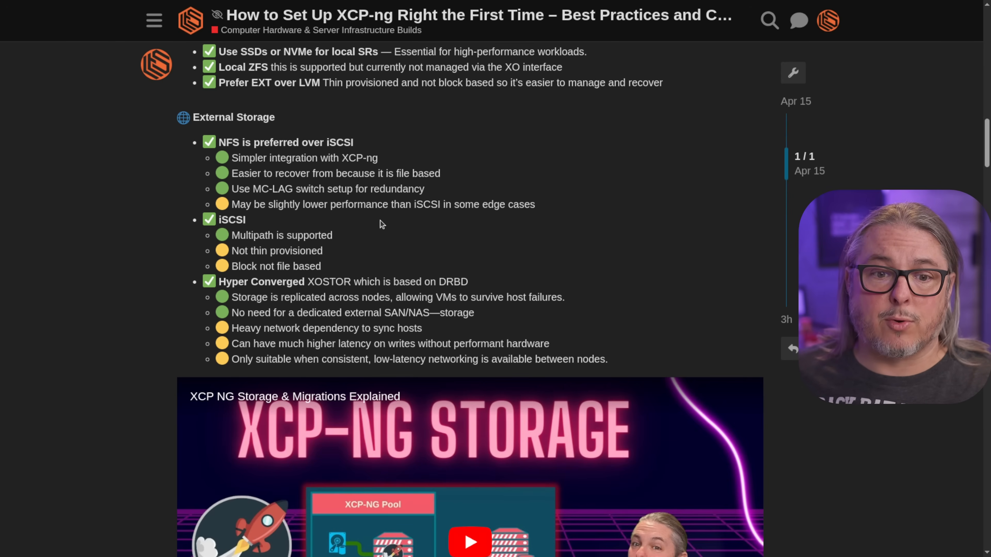
scroll(down, 3)
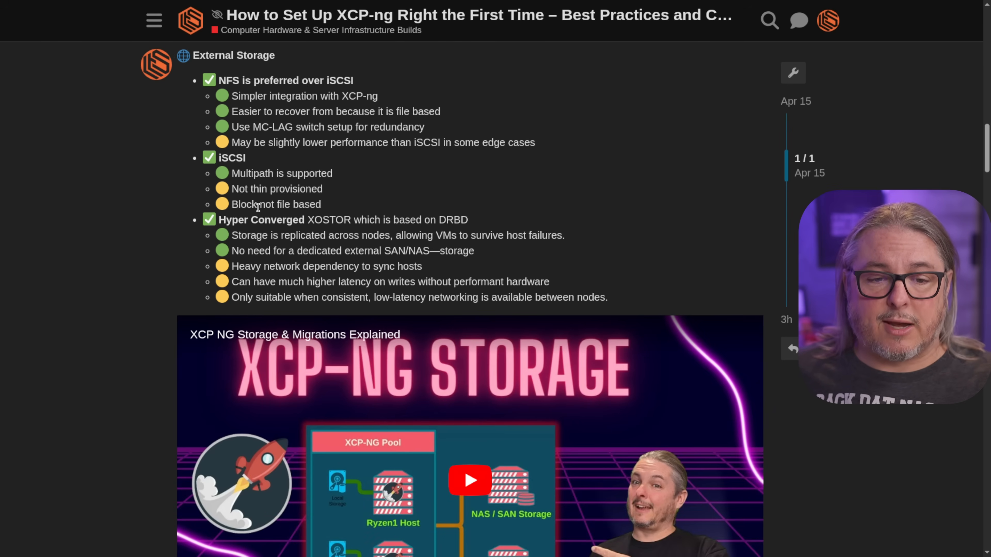
mouse_move(413, 202)
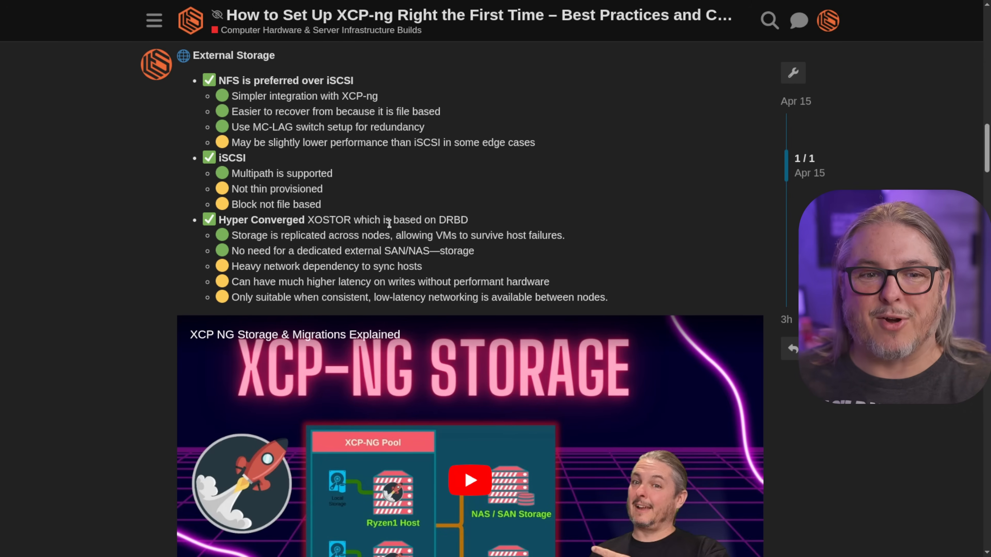
scroll(down, 3)
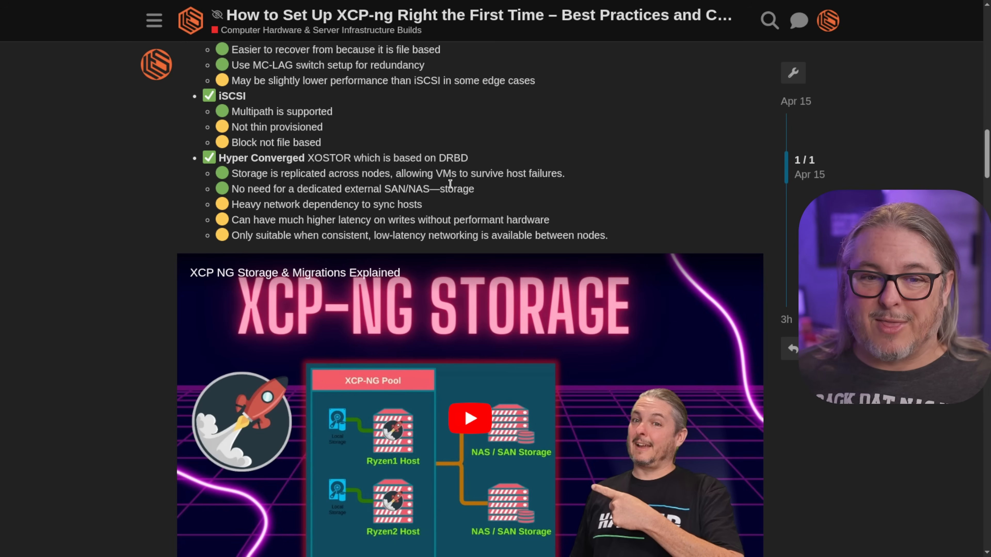
mouse_move(367, 200)
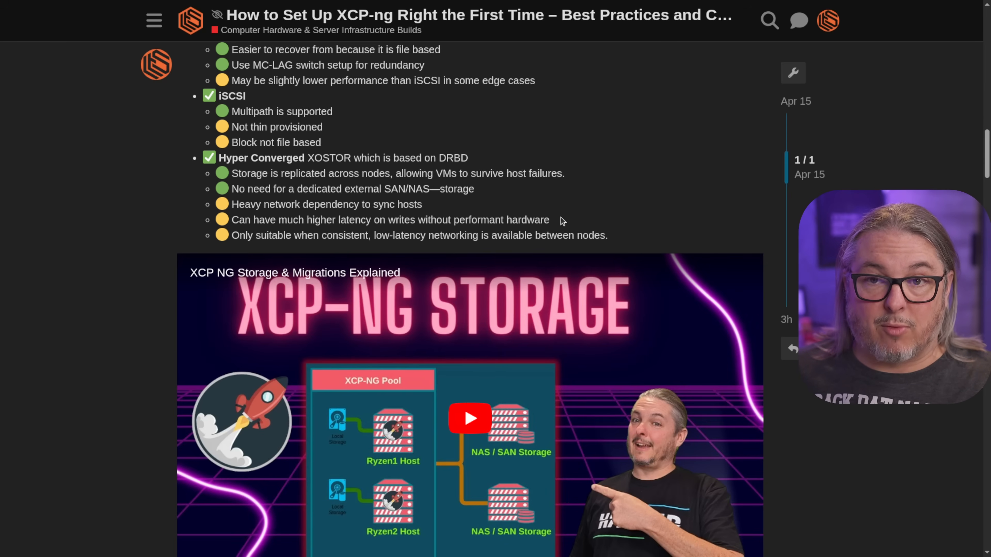
mouse_move(395, 223)
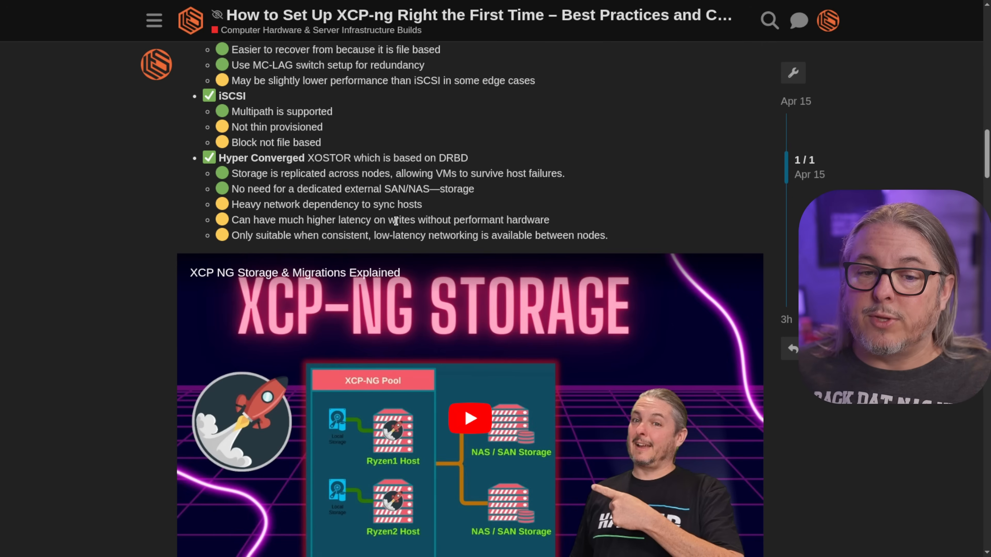
mouse_move(440, 235)
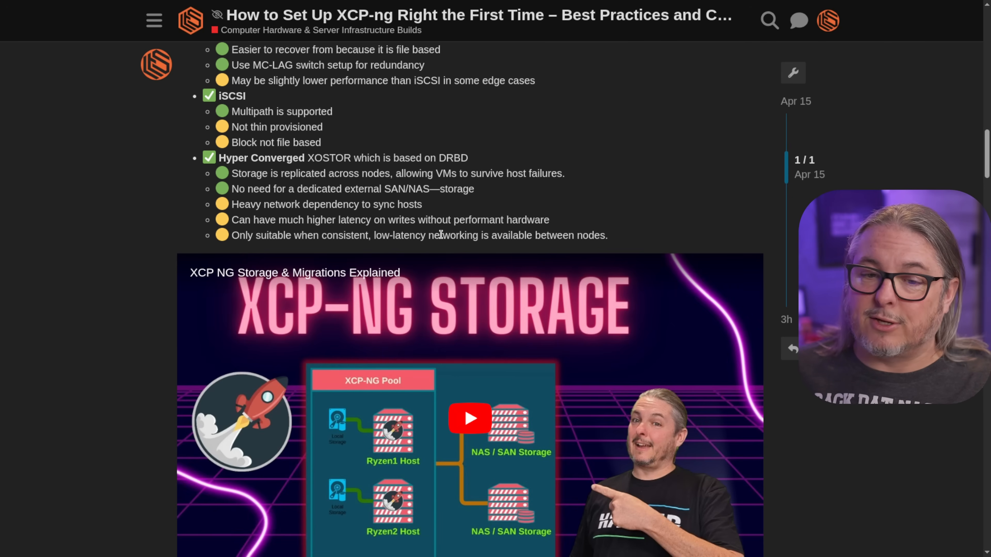
mouse_move(647, 222)
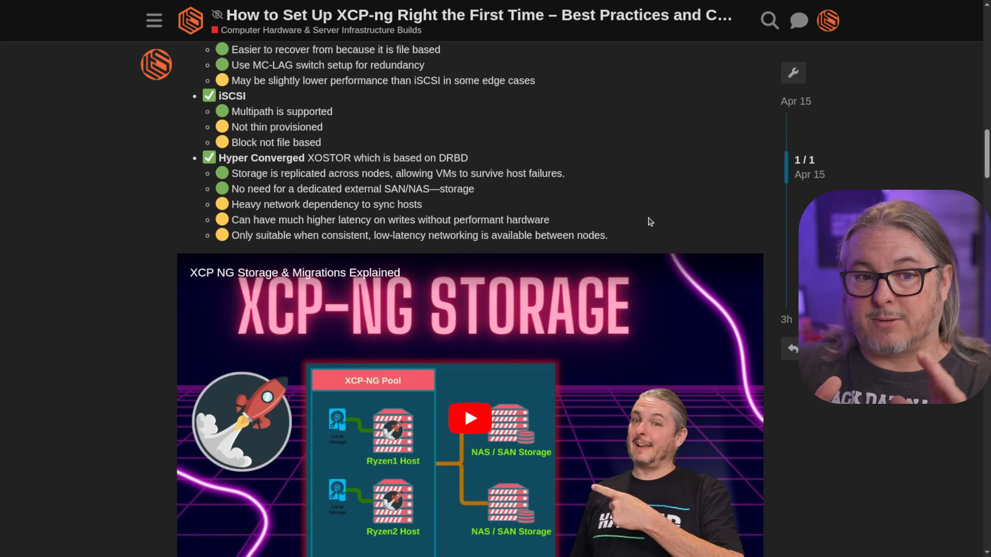
scroll(up, 3)
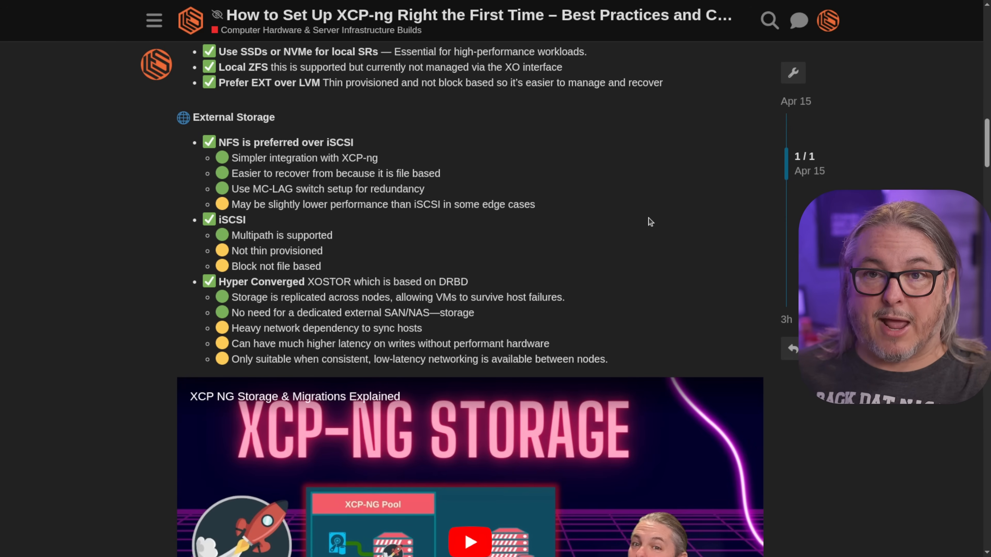
scroll(down, 3)
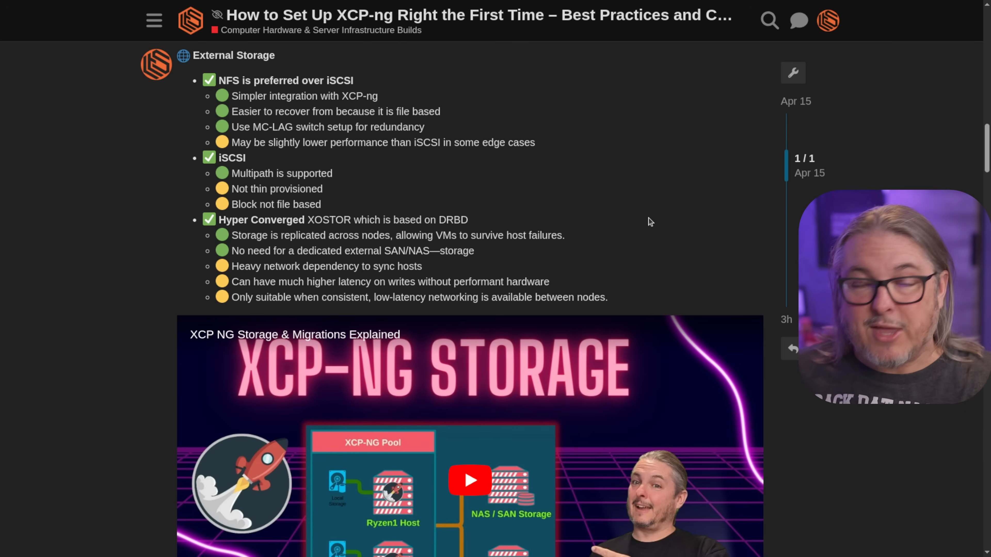
mouse_move(416, 185)
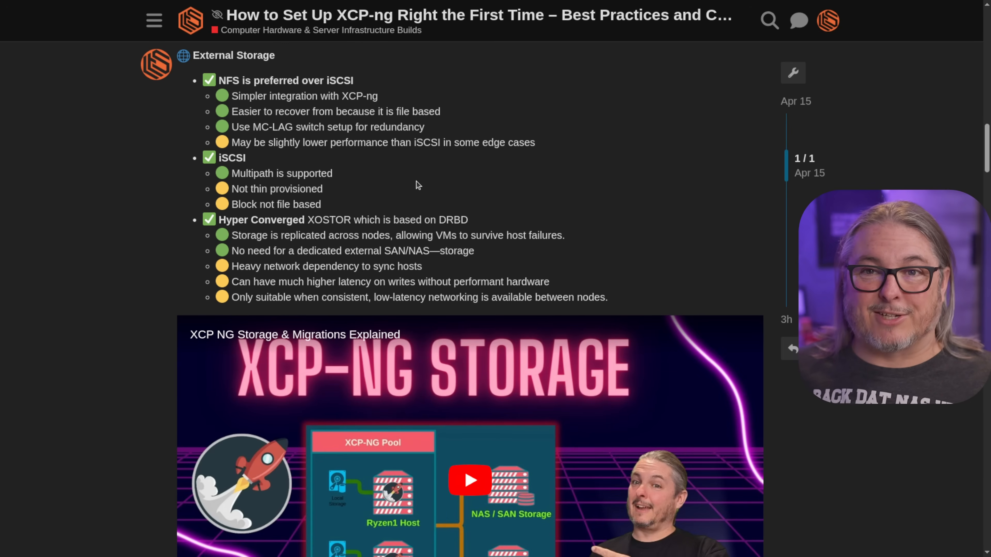
mouse_move(377, 246)
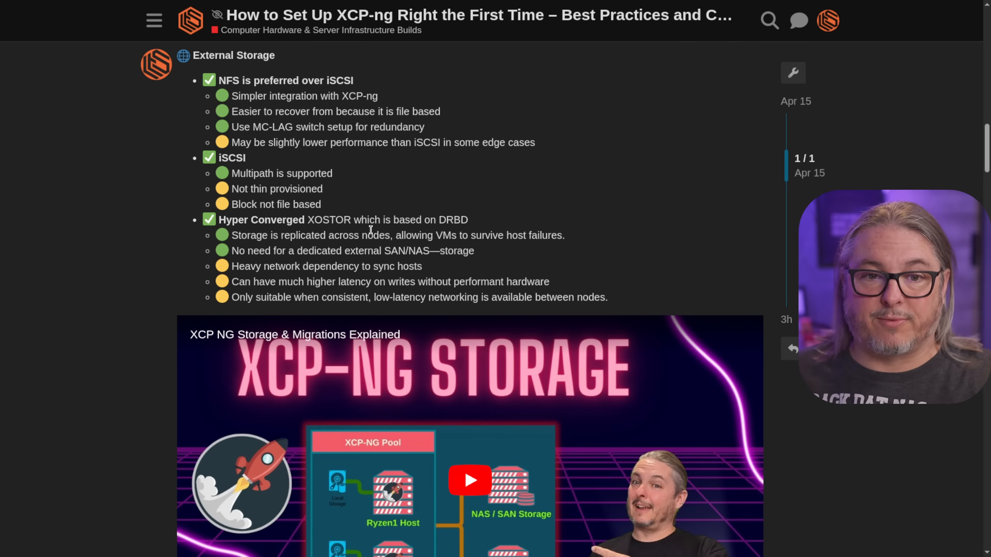
Scroll past the storage videos to 5. VM Management Best Practices with the CPU Management video
scroll(down, 3)
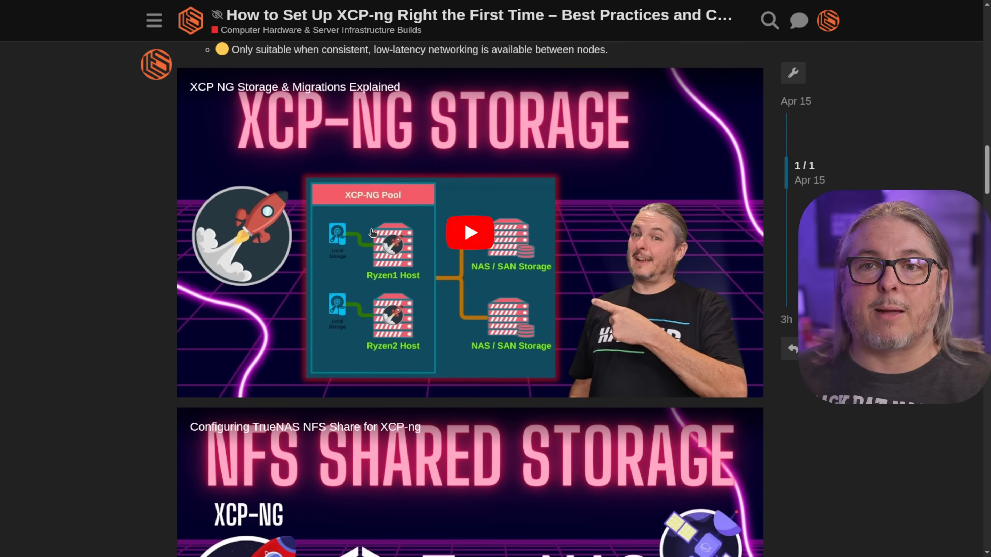
scroll(down, 3)
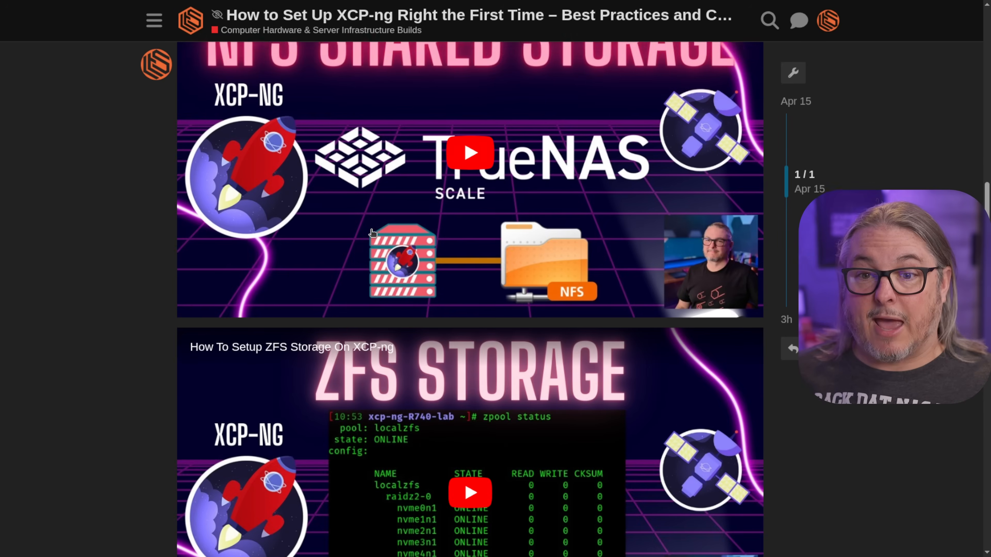
scroll(down, 3)
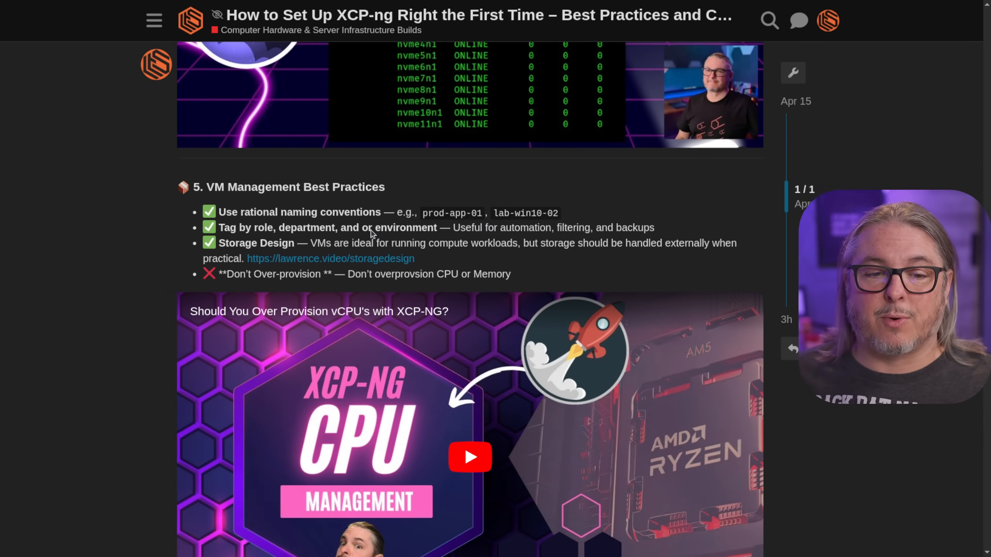
scroll(down, 3)
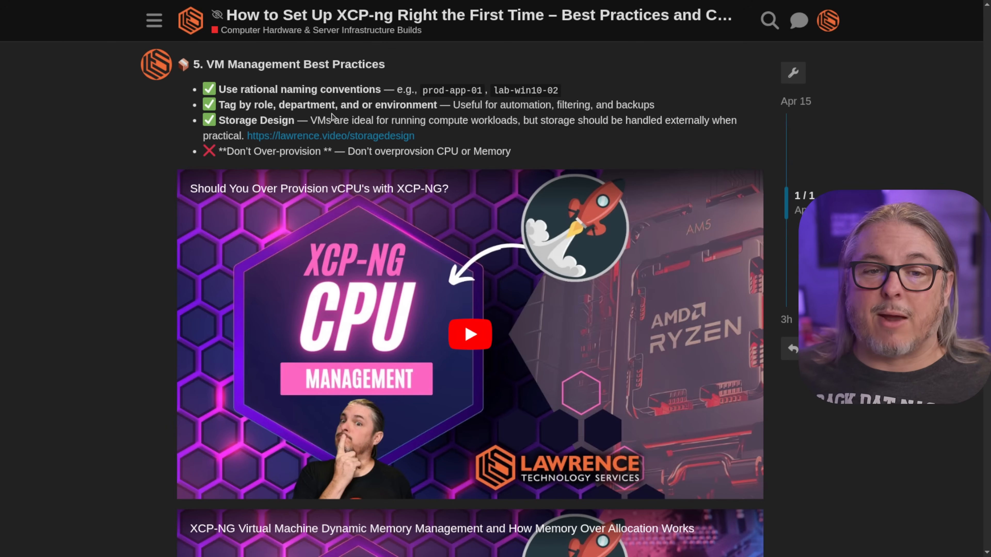
mouse_move(582, 132)
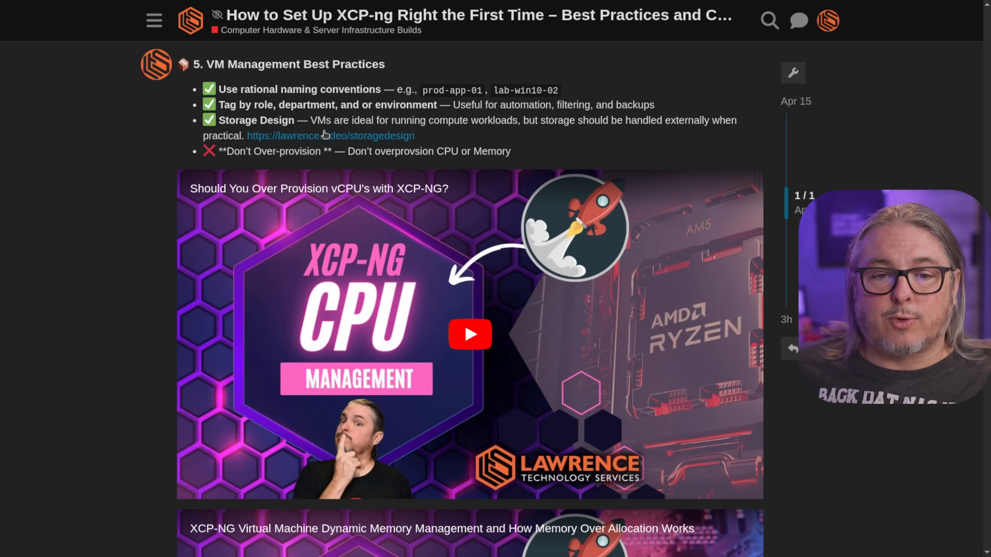
mouse_move(504, 130)
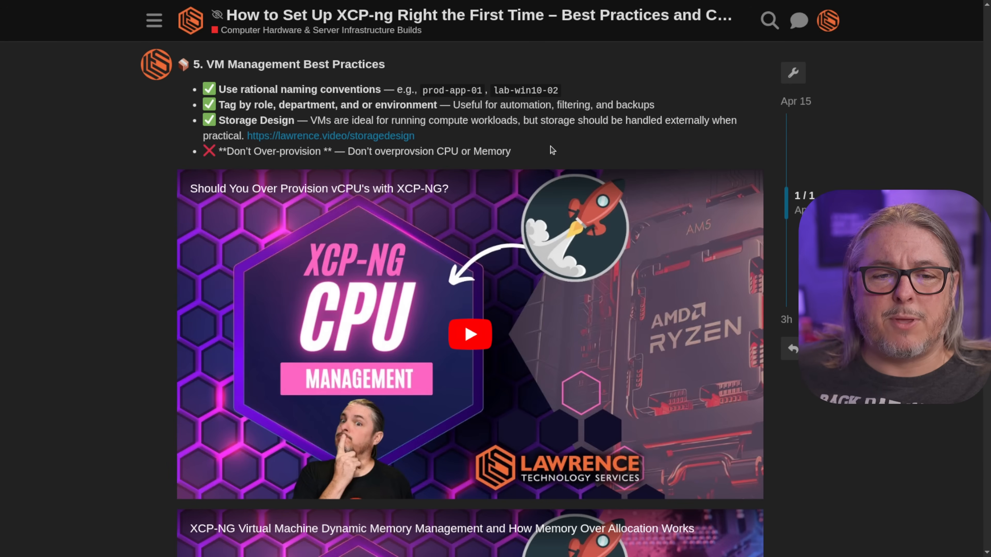
Scroll down through the Backup Strategy section and the Disaster Recovery video
scroll(down, 3)
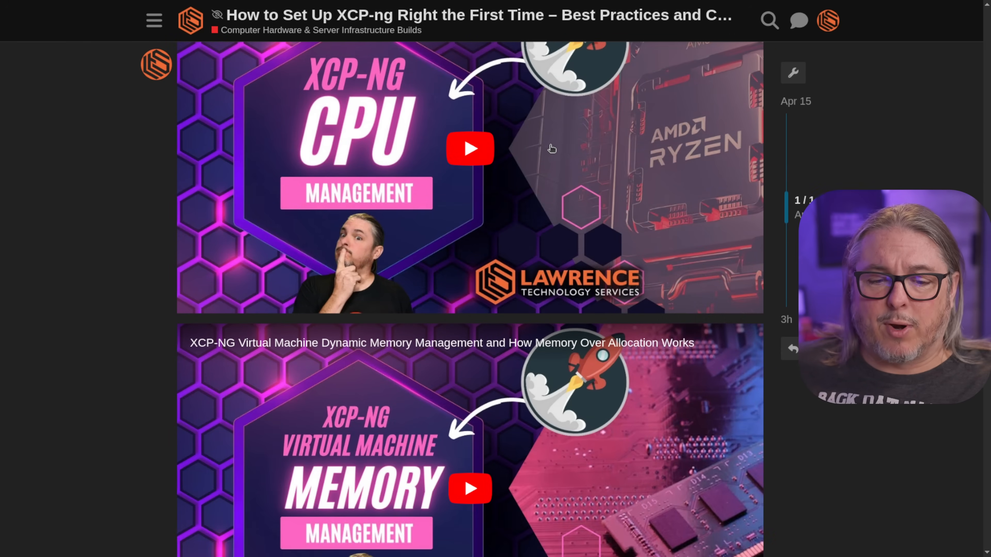
scroll(down, 3)
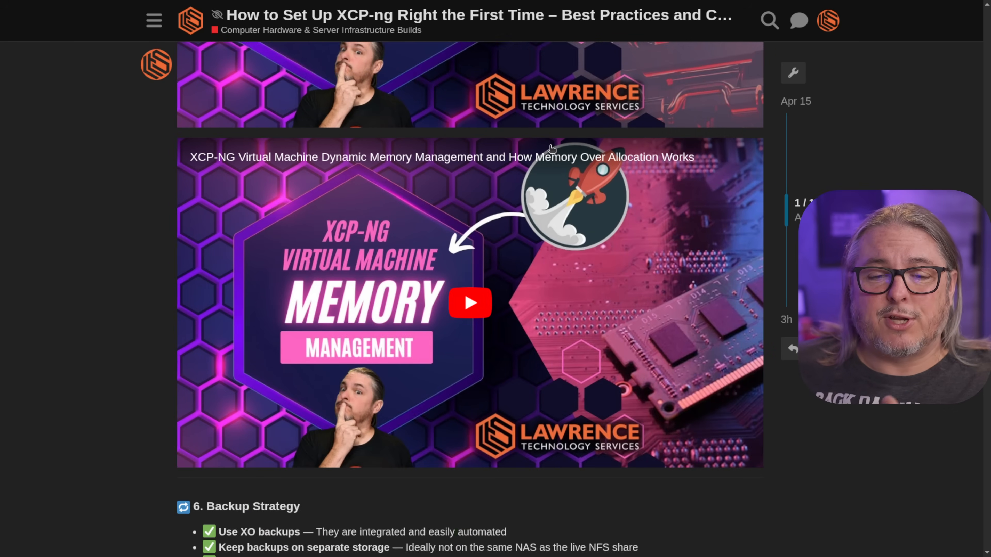
scroll(down, 3)
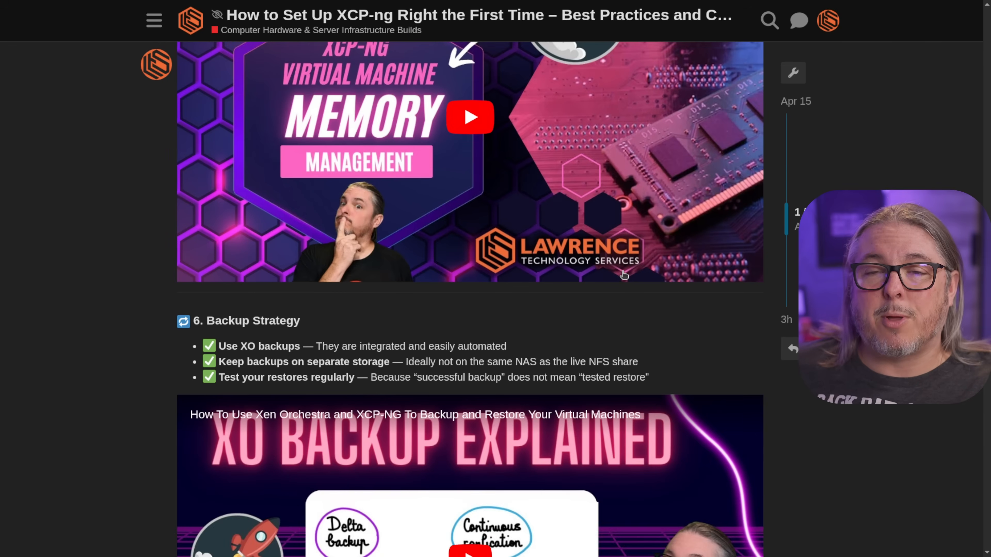
scroll(down, 3)
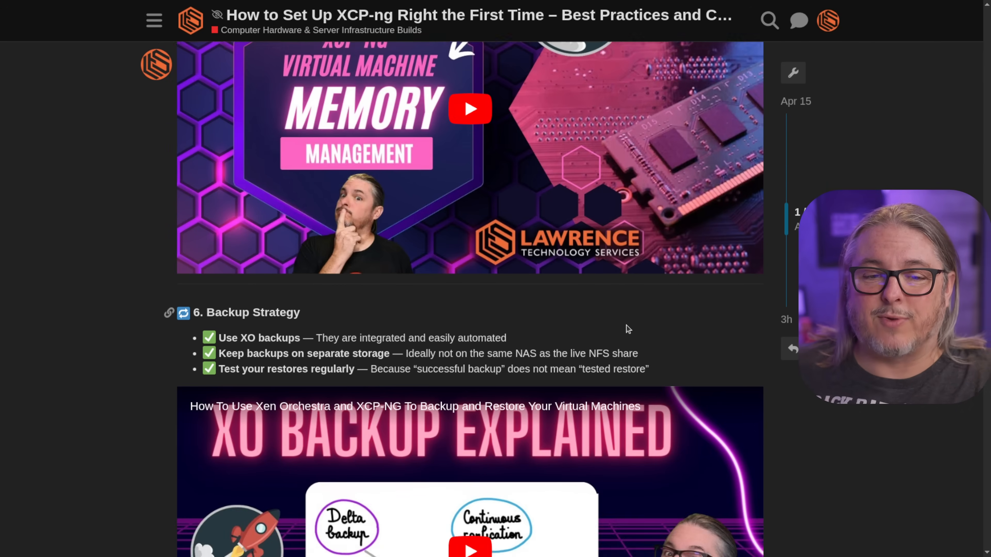
scroll(down, 3)
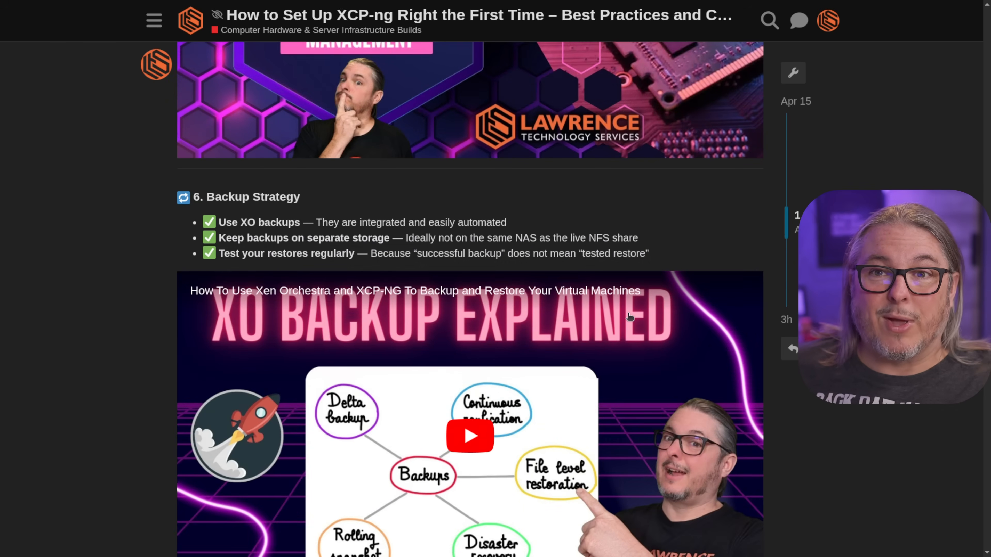
mouse_move(597, 271)
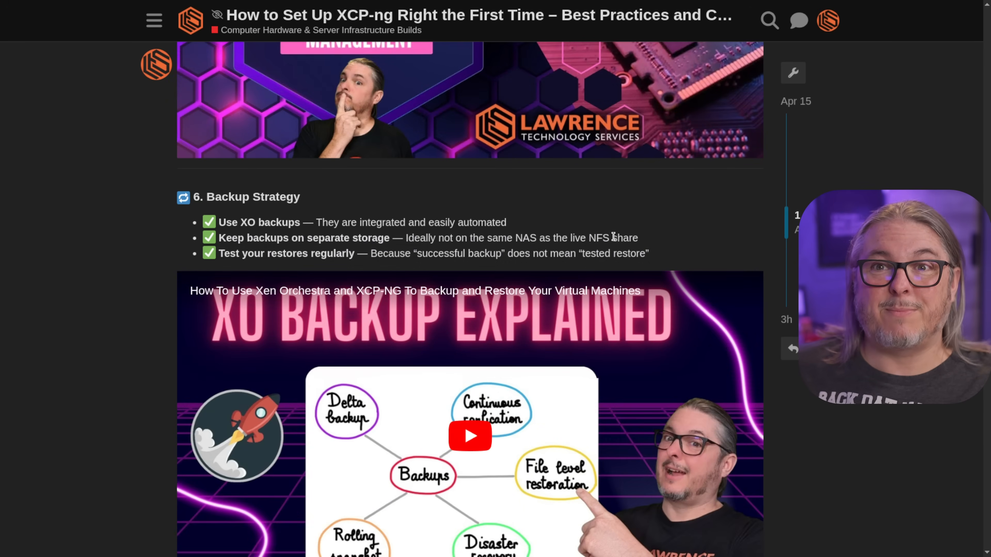
scroll(down, 3)
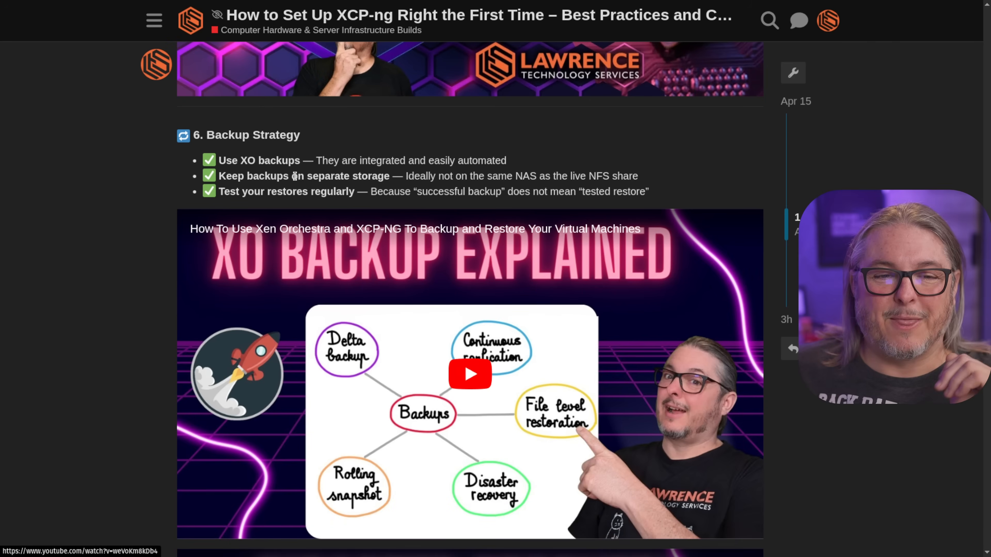
mouse_move(567, 144)
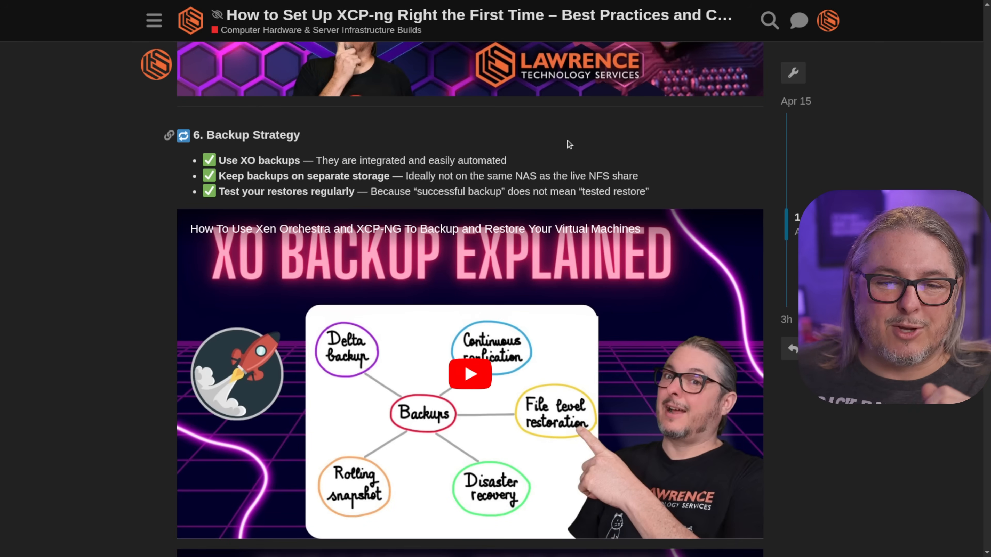
mouse_move(555, 153)
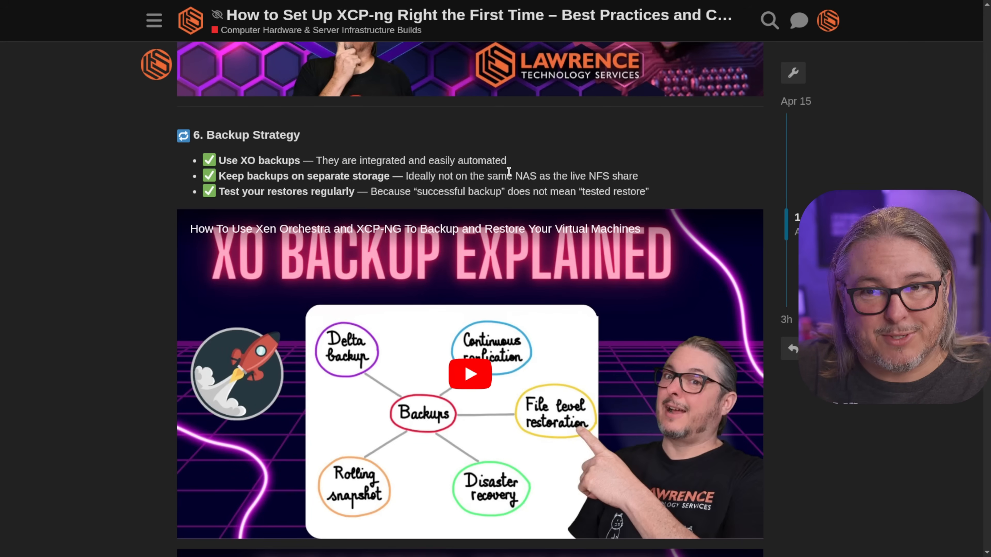
Continue down to the section 7 Networking checklist of the post
scroll(down, 3)
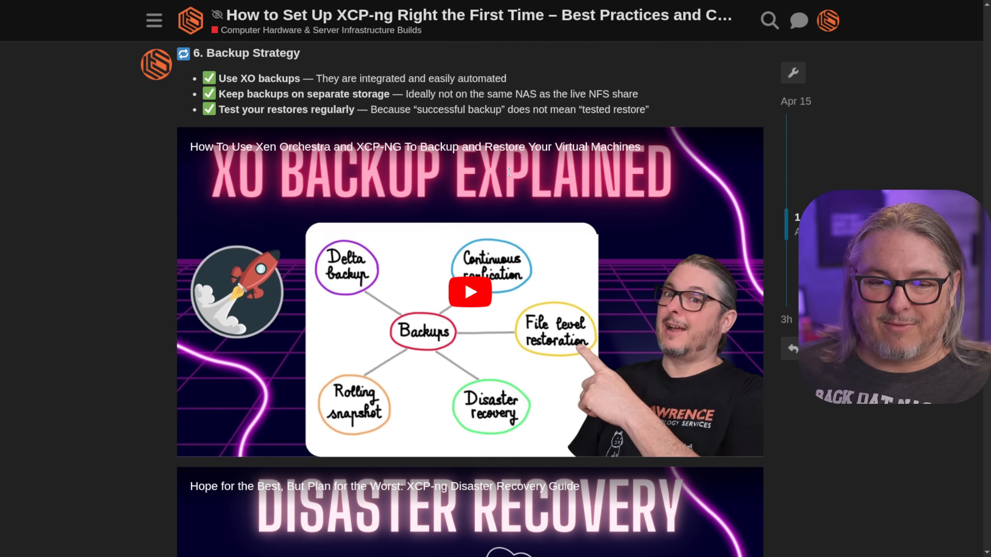
scroll(down, 3)
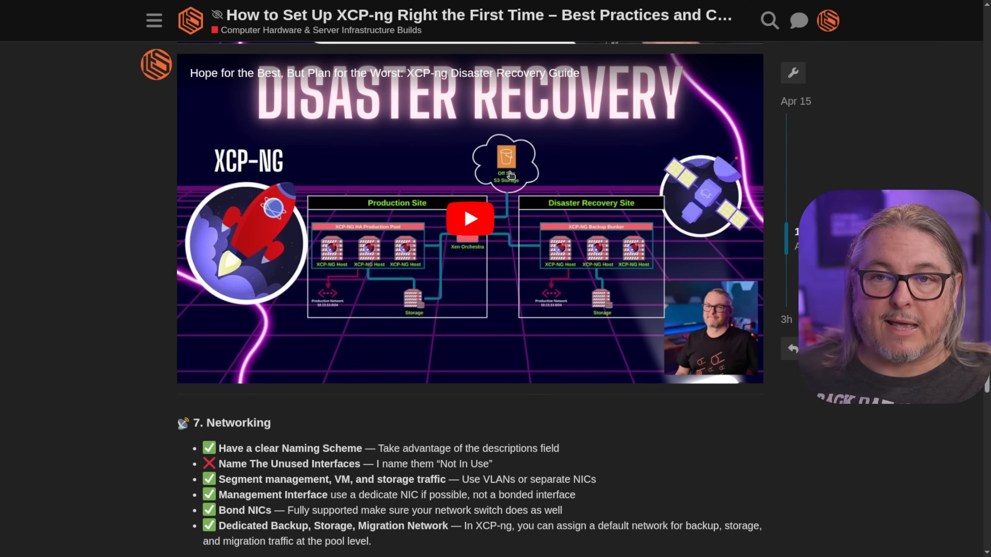
scroll(down, 3)
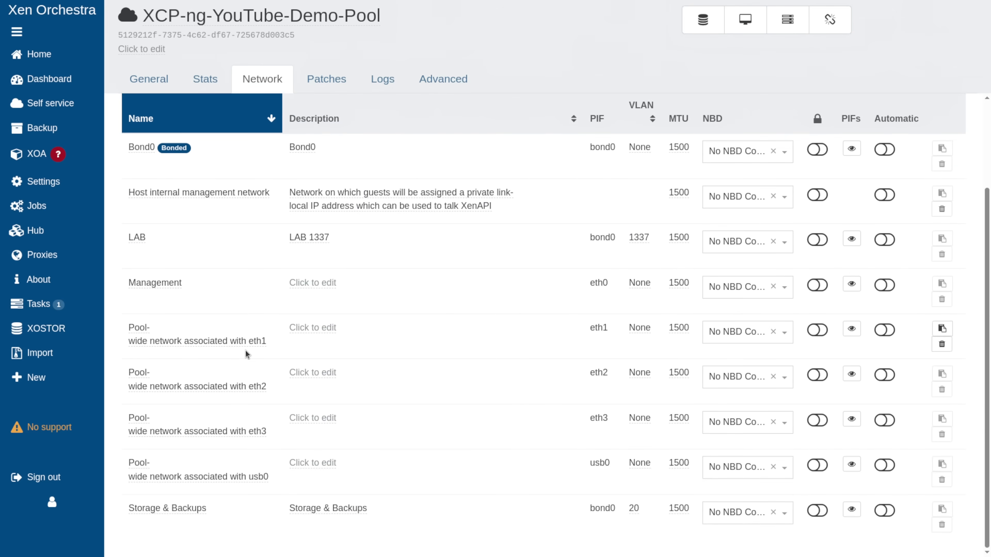
In Xen Orchestra, start inline editing the name of 'Pool-wide network associated with eth3'
scroll(down, 3)
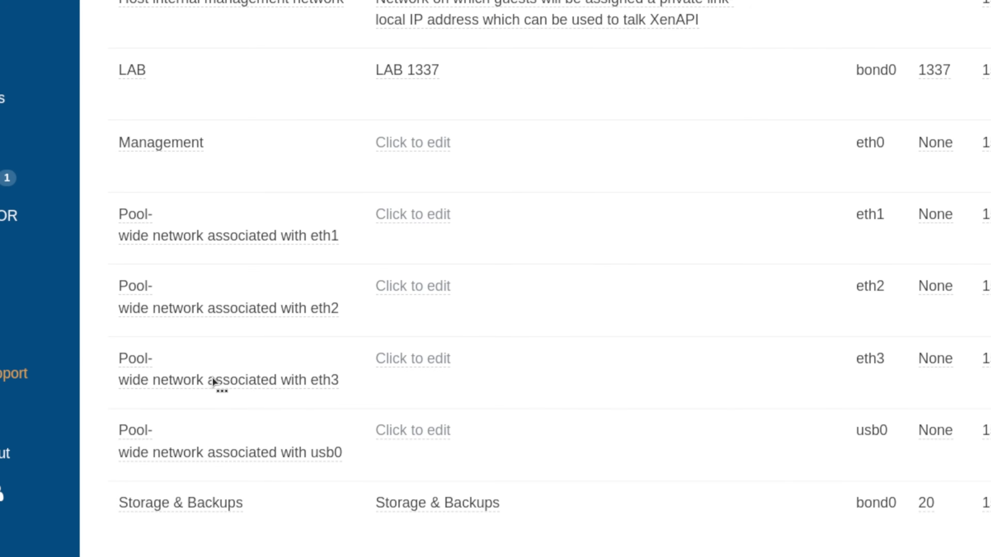
double_click(228, 358)
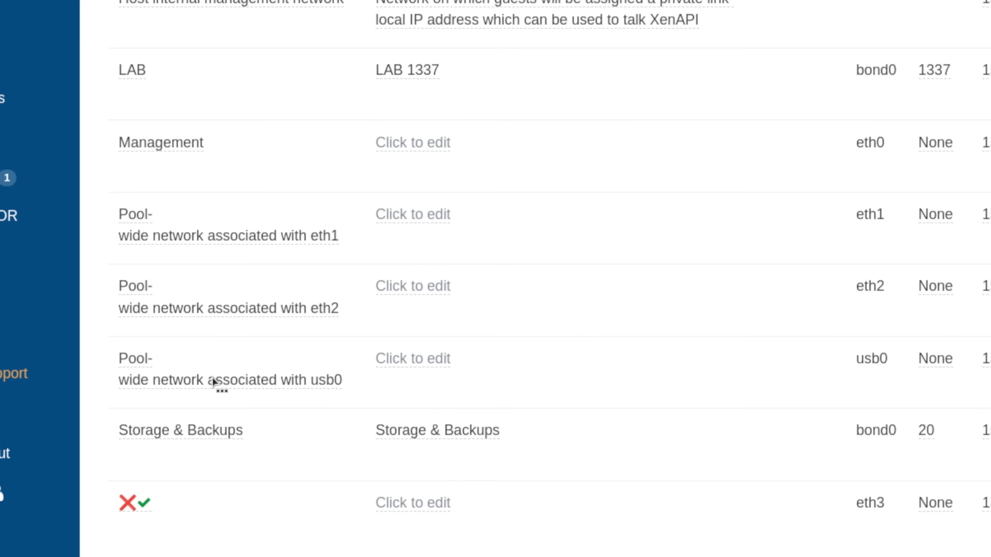
mouse_move(414, 502)
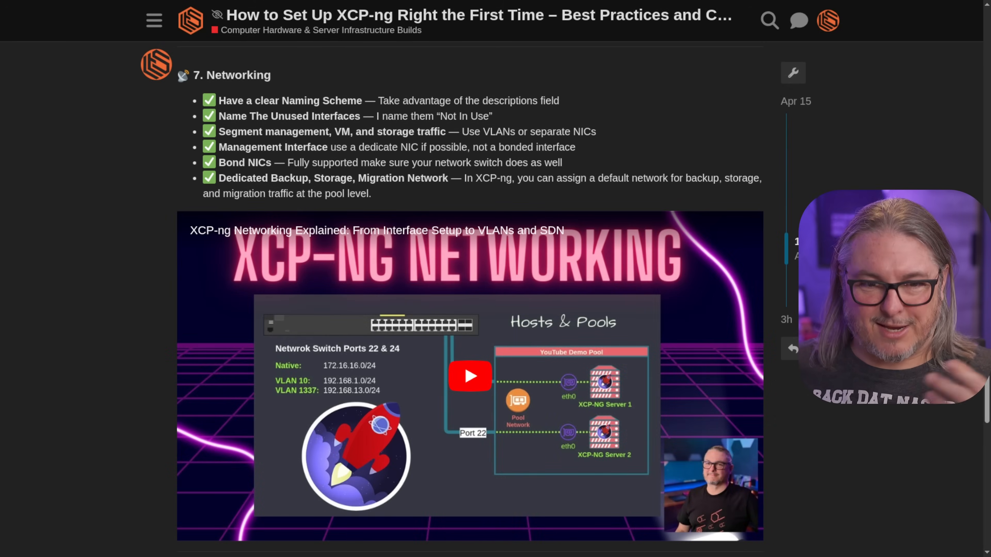
mouse_move(377, 142)
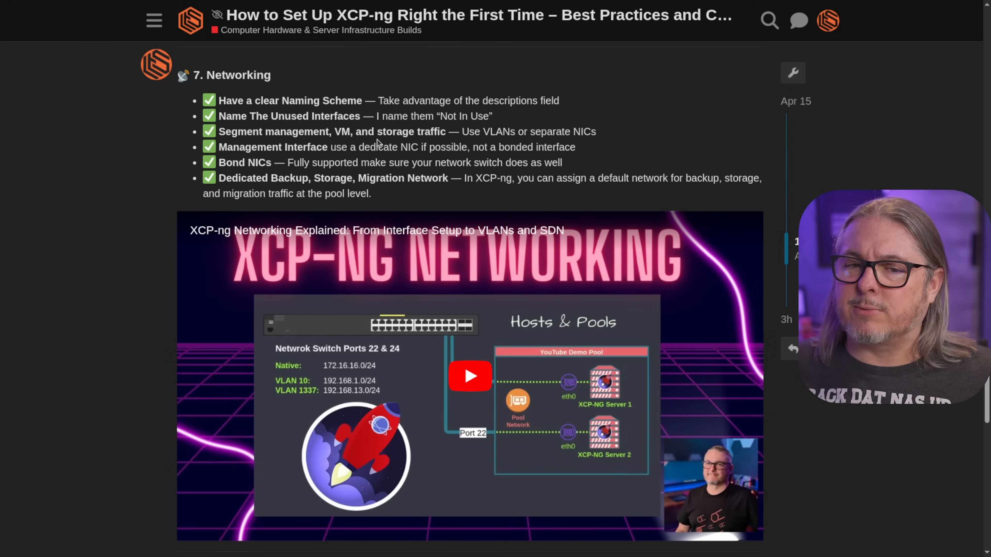
mouse_move(690, 141)
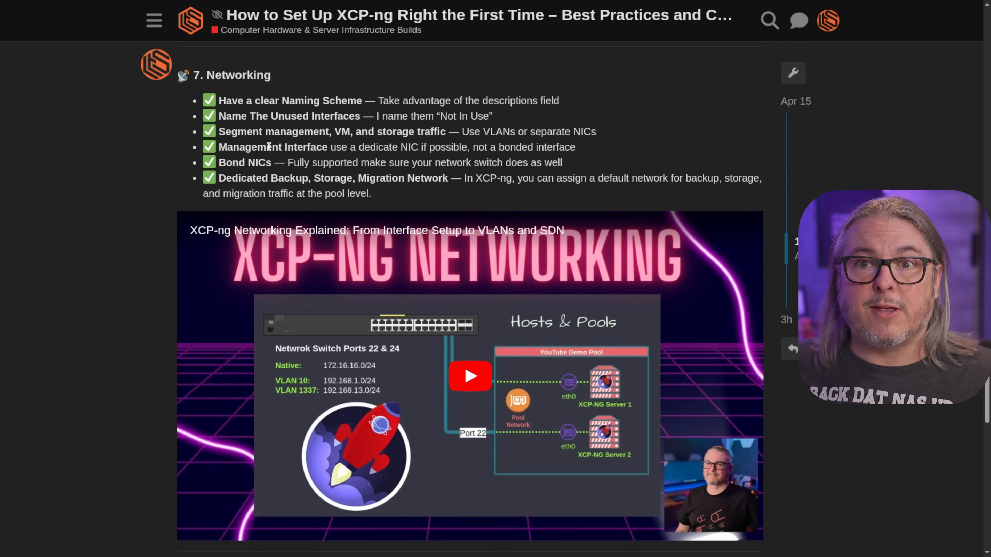
mouse_move(597, 150)
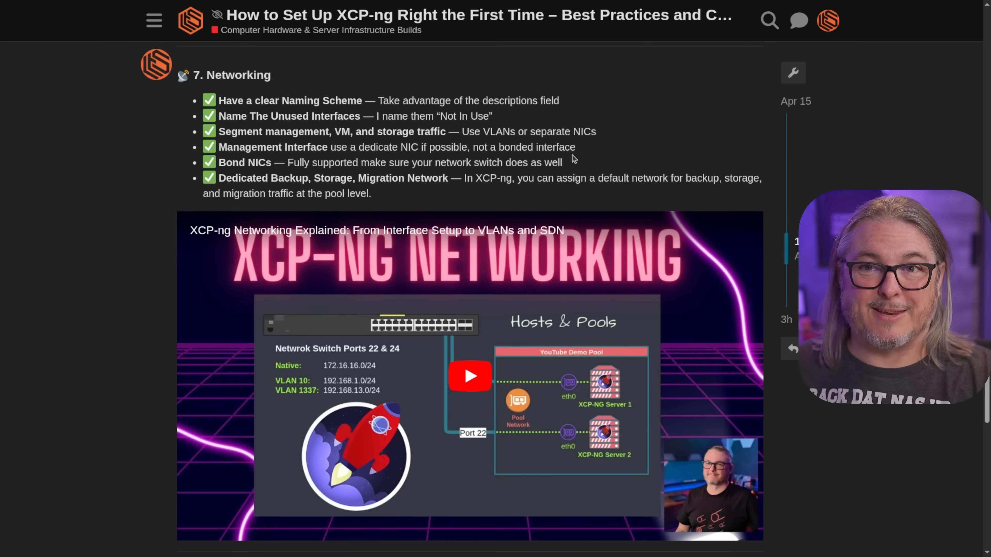
mouse_move(505, 176)
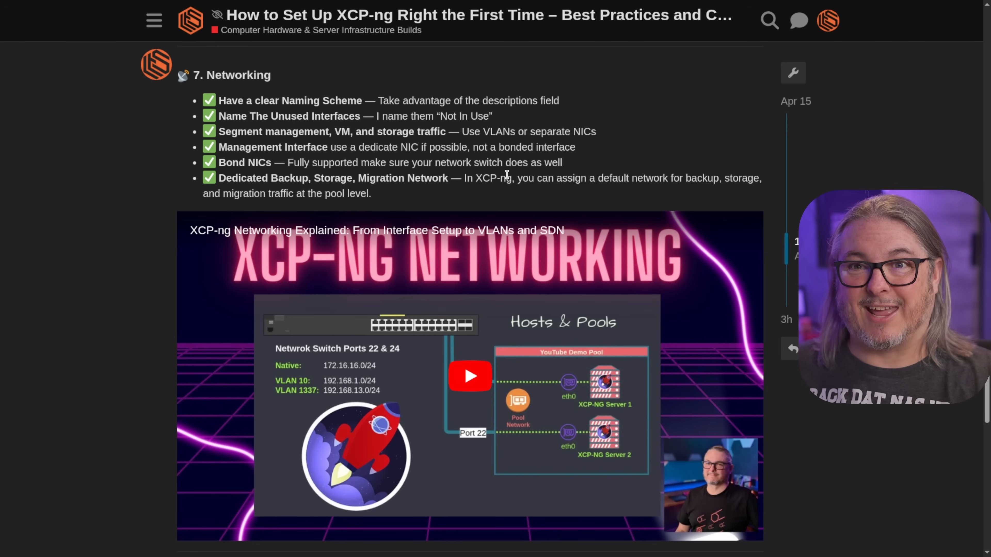
mouse_move(485, 198)
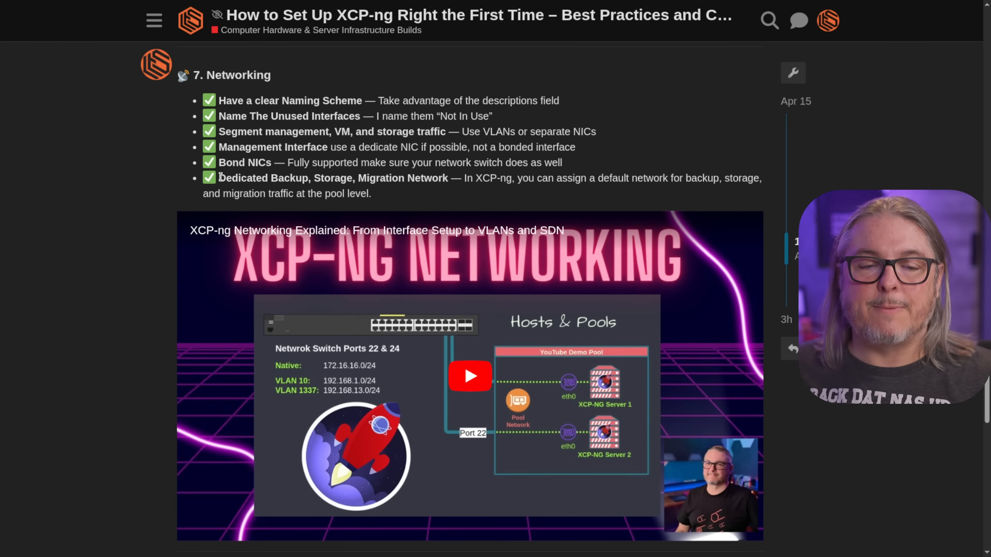
mouse_move(428, 188)
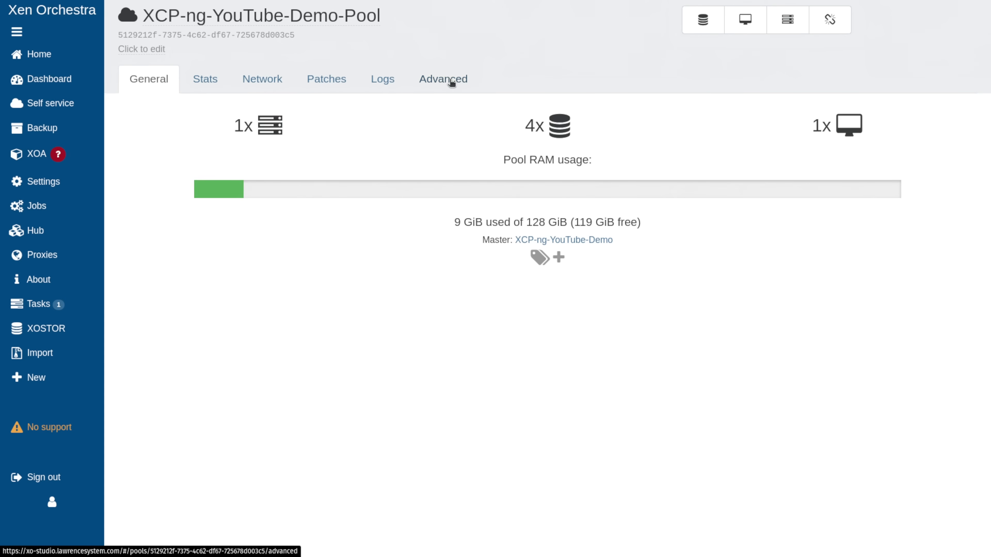
View the demo pool's Advanced settings in Xen Orchestra
click(442, 79)
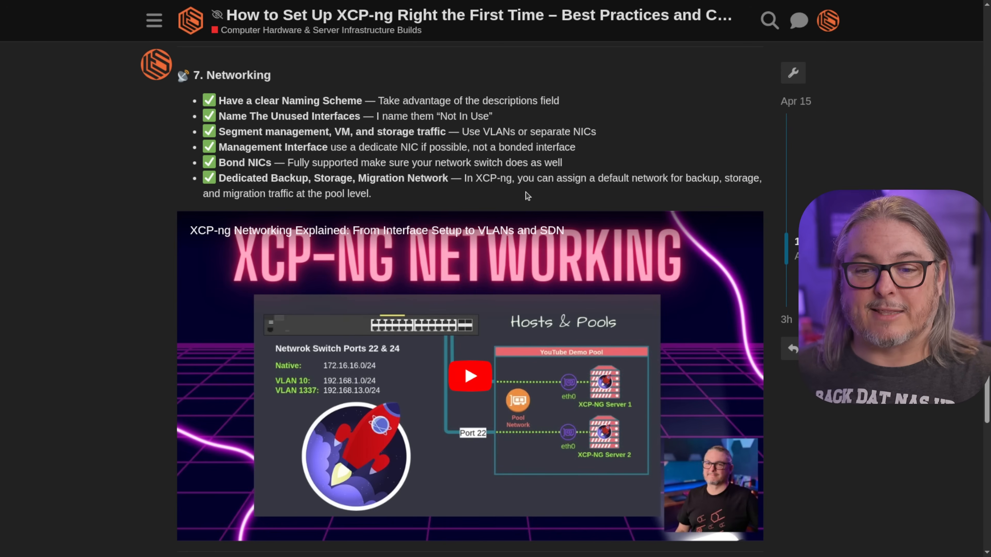
Scroll through sections 8 Monitoring & Maintenance and 9 Documentation & Scaling of the post
scroll(down, 3)
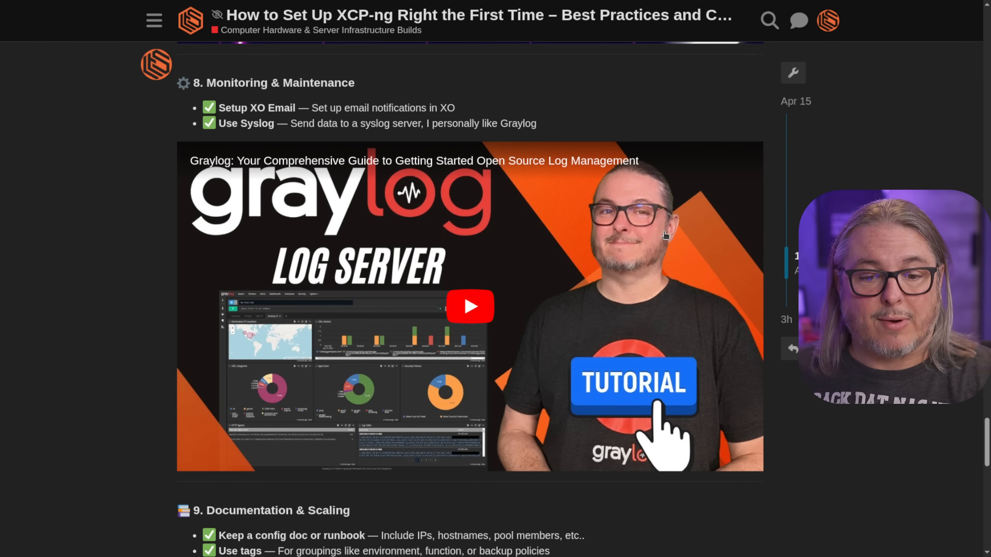
scroll(down, 3)
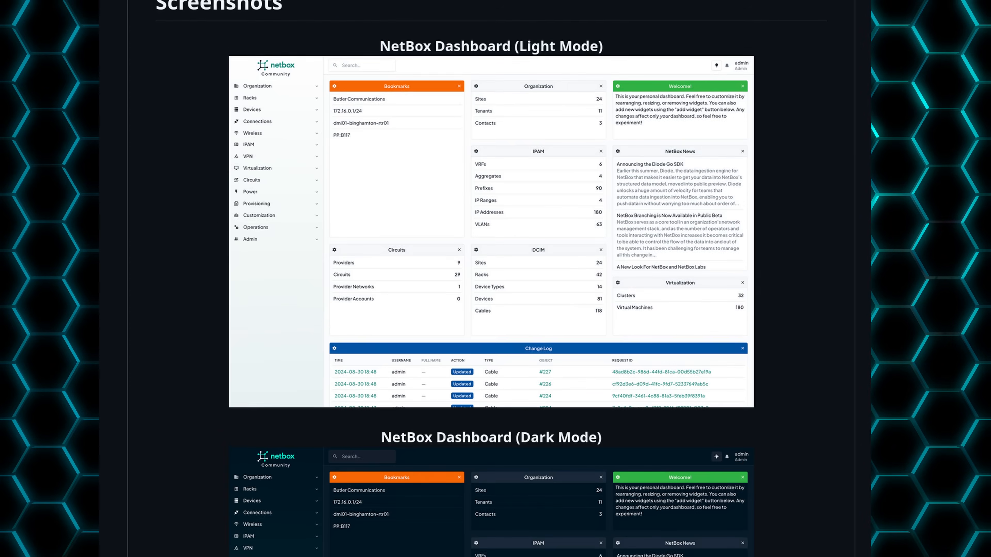
Scroll the NetBox Screenshots section past the light and dark dashboards to the Prefixes List and Rack View
scroll(down, 3)
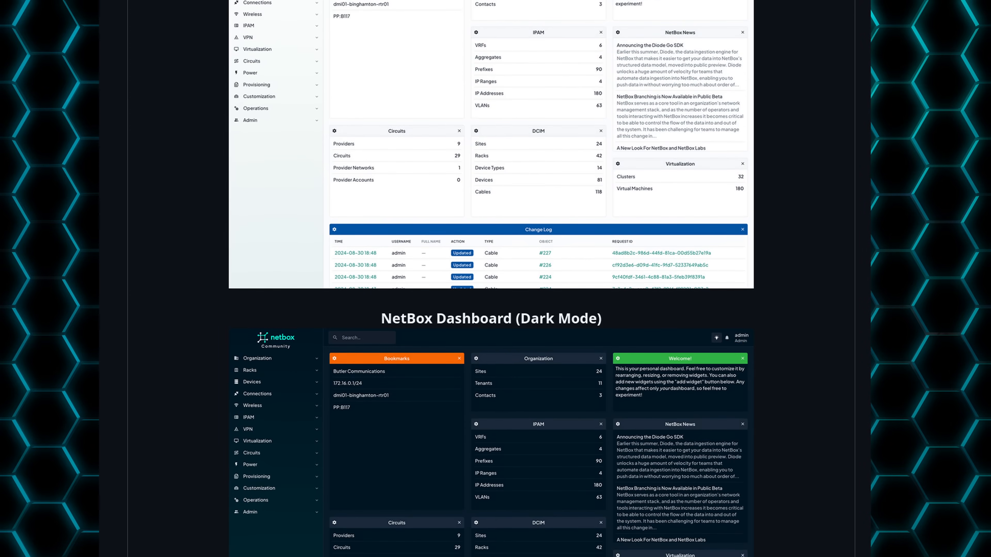
scroll(down, 3)
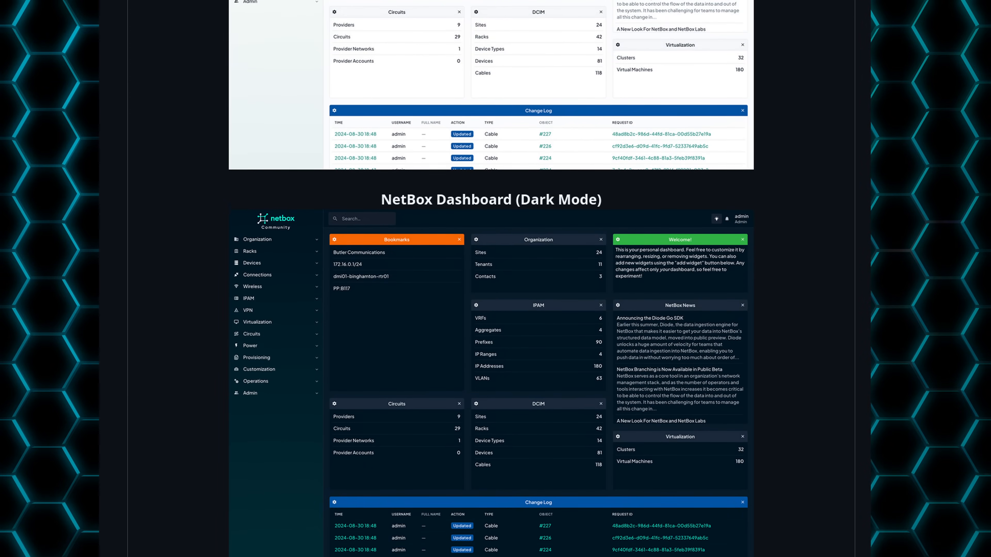
scroll(down, 3)
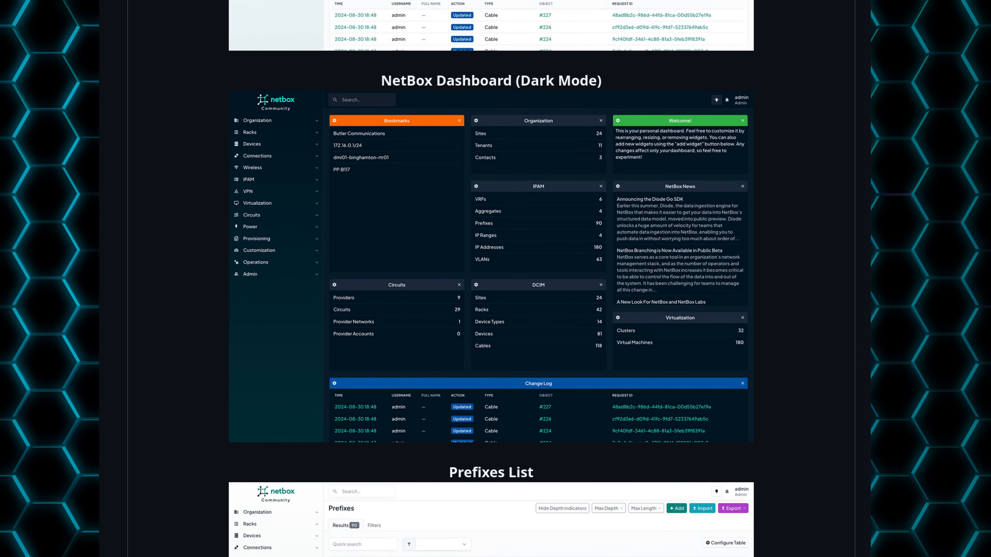
scroll(down, 3)
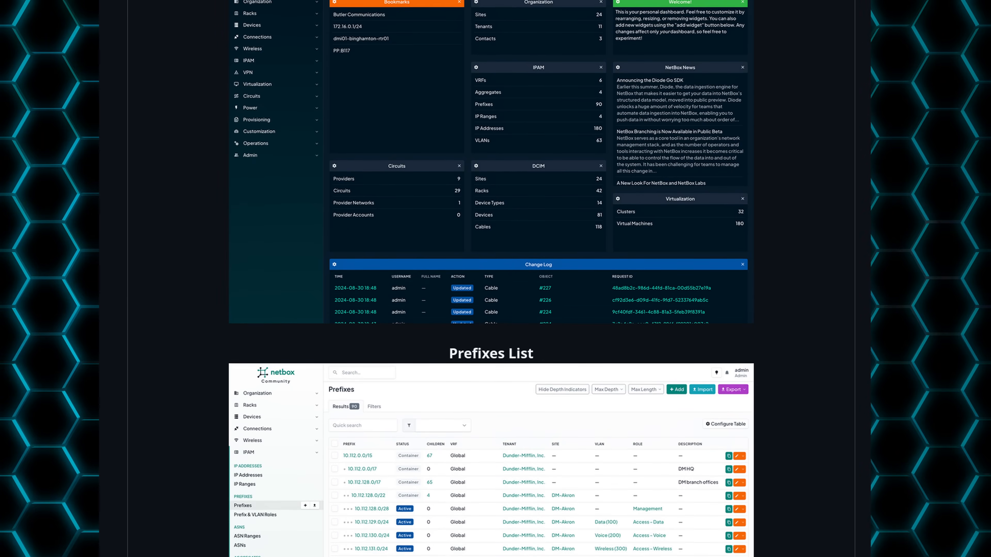
scroll(down, 3)
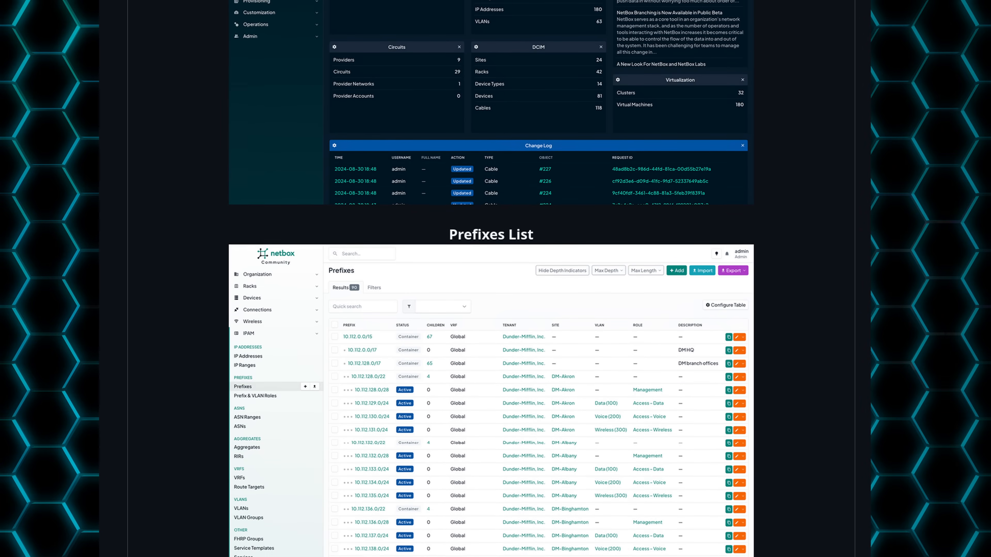
scroll(down, 3)
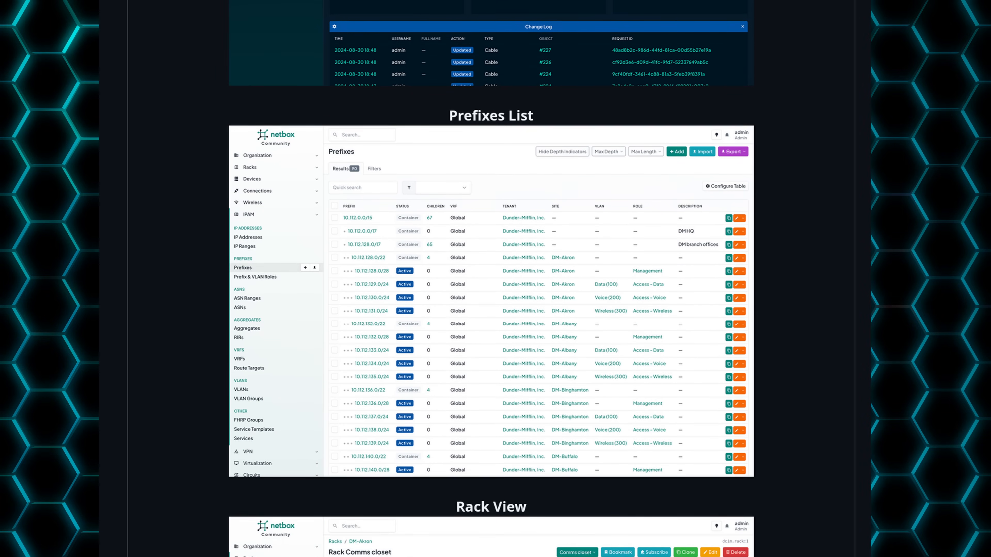